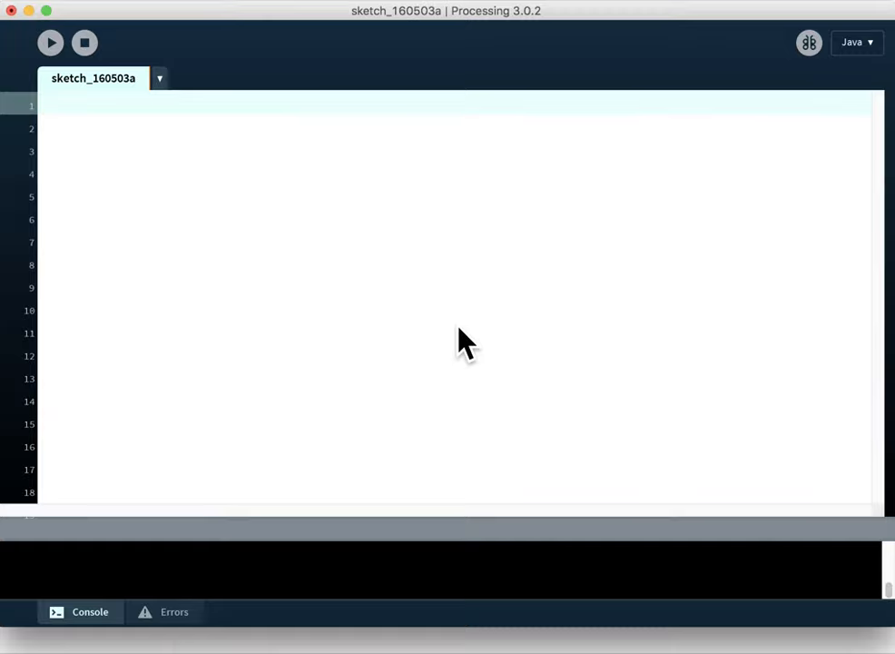
{"action": "mouse_move", "coordinate": [389, 300]}
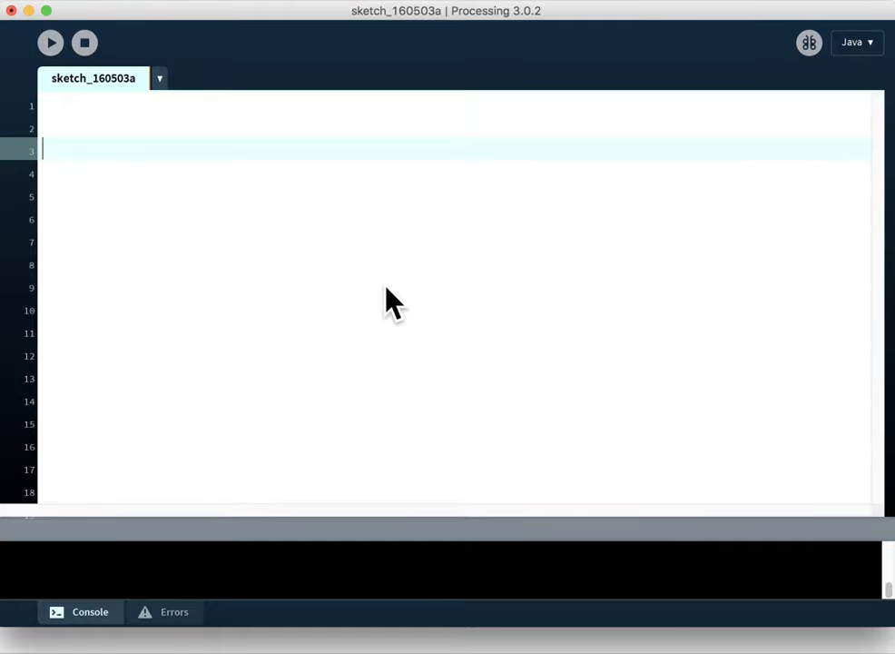
Write an empty void setup(){ } function with a new line inside its braces
{"action": "type", "text": "v"}
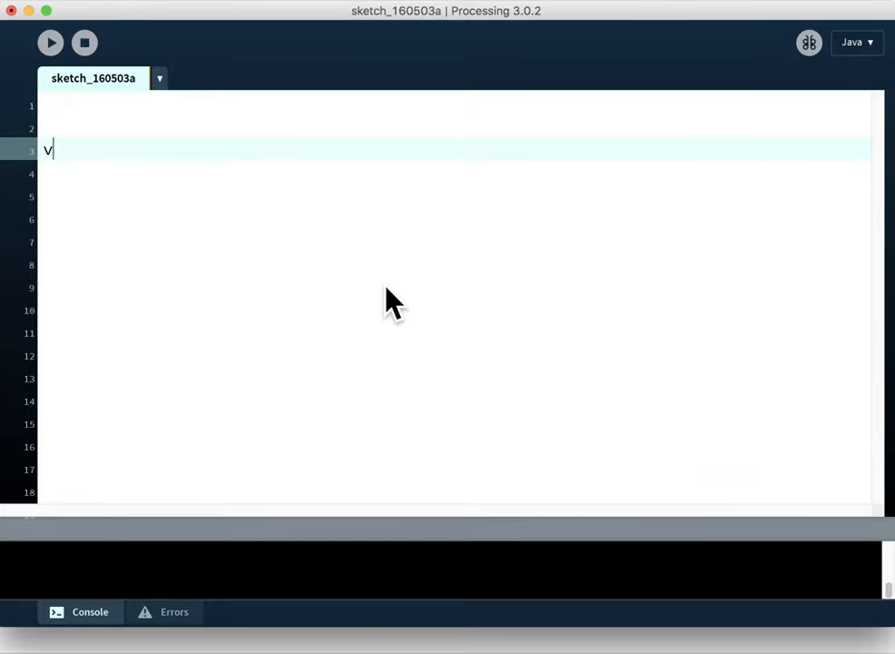
{"action": "type", "text": "oid"}
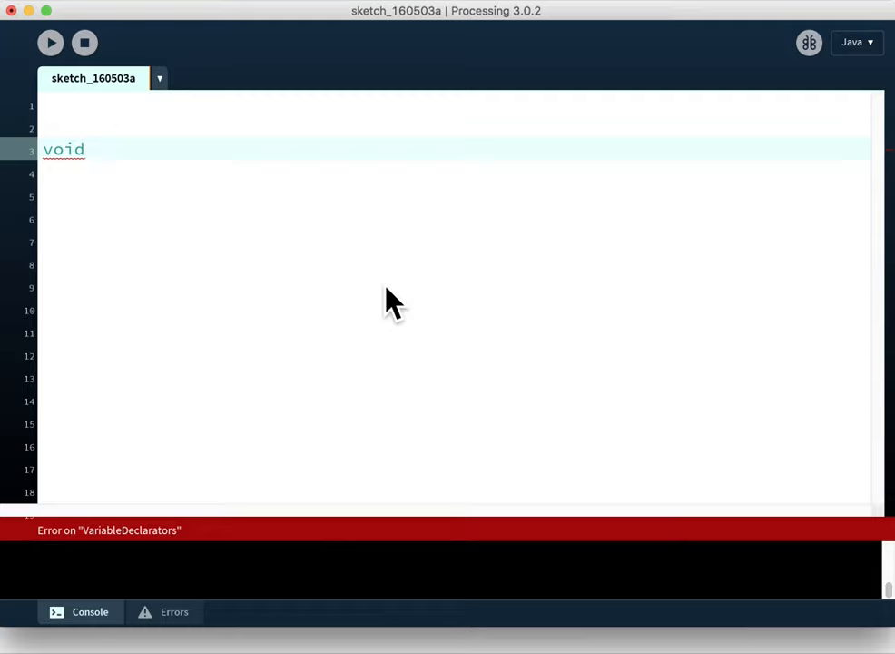
{"action": "type", "text": "se"}
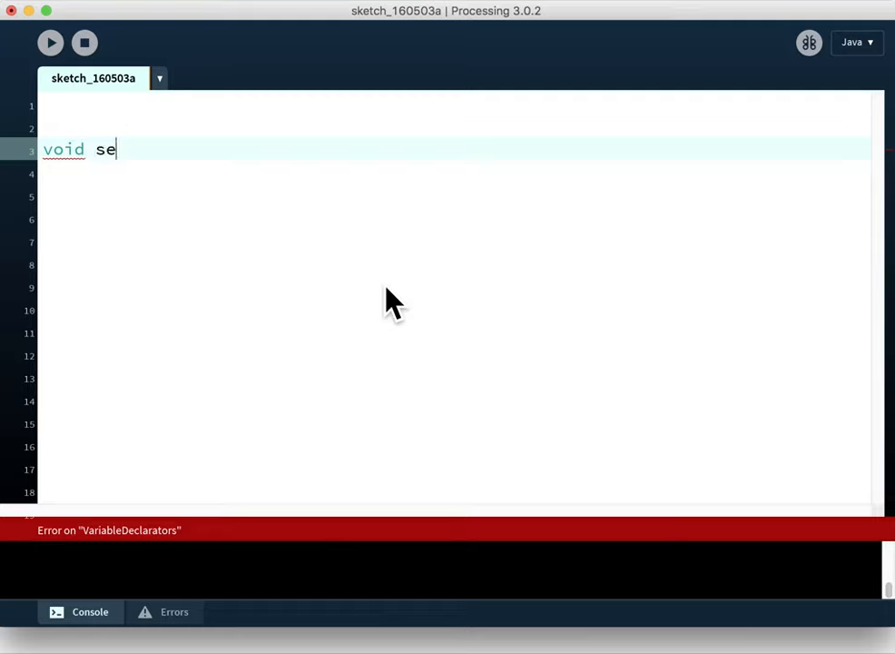
{"action": "type", "text": "tup"}
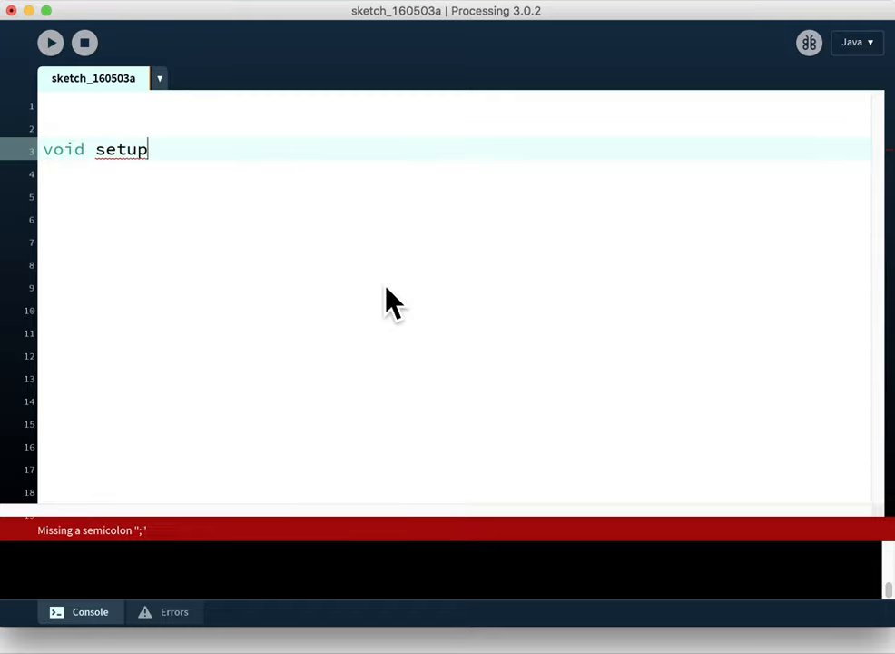
{"action": "type", "text": "()"}
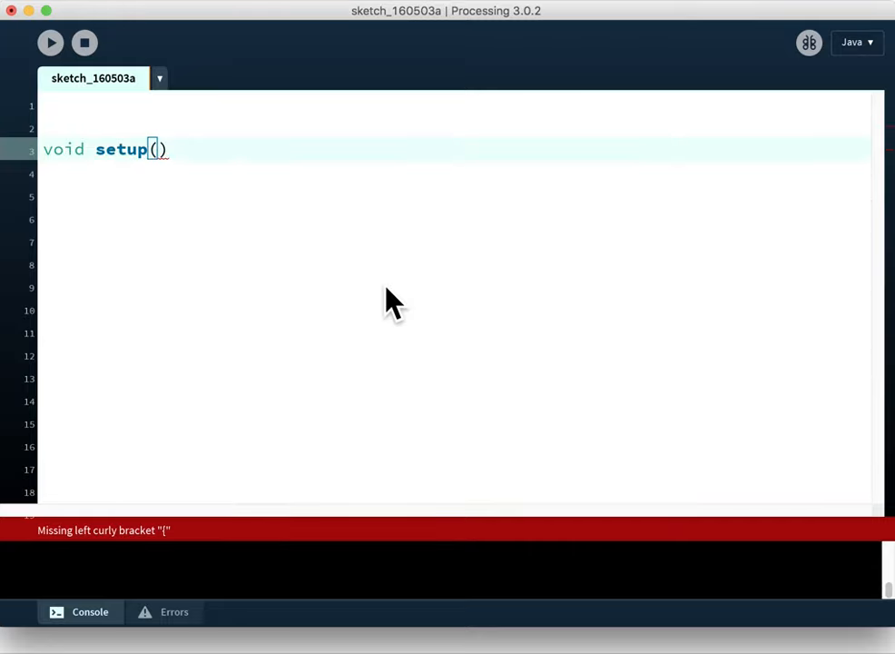
{"action": "type", "text": "{}"}
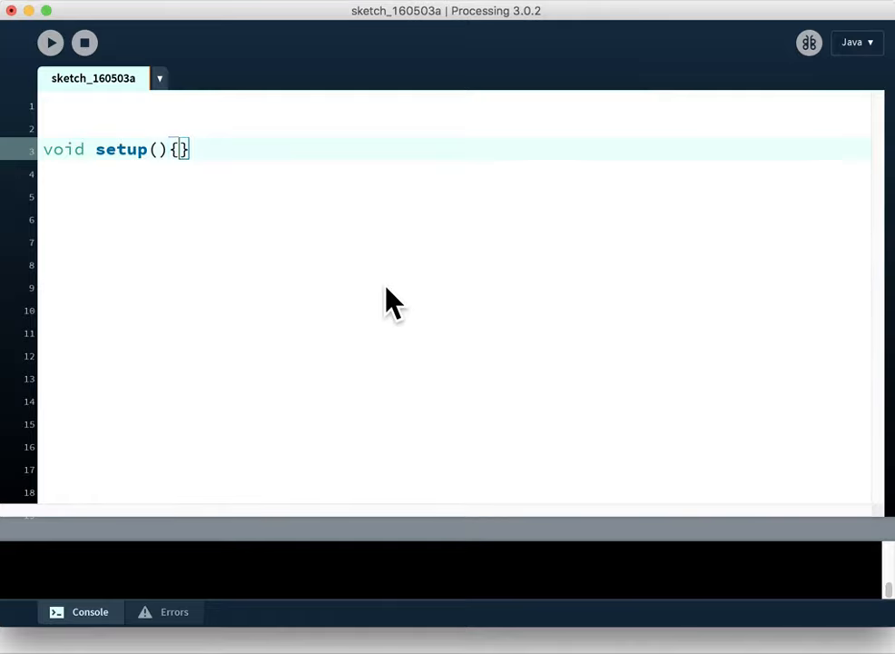
{"action": "key", "text": "Return"}
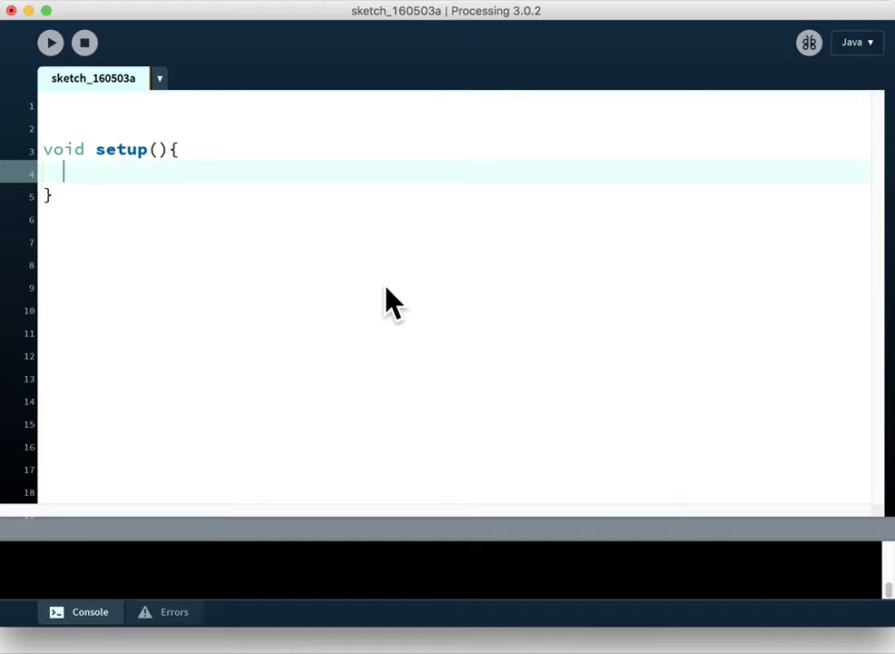
Add size(800,600); inside setup, test-run the sketch once and close its window
{"action": "type", "text": "set"}
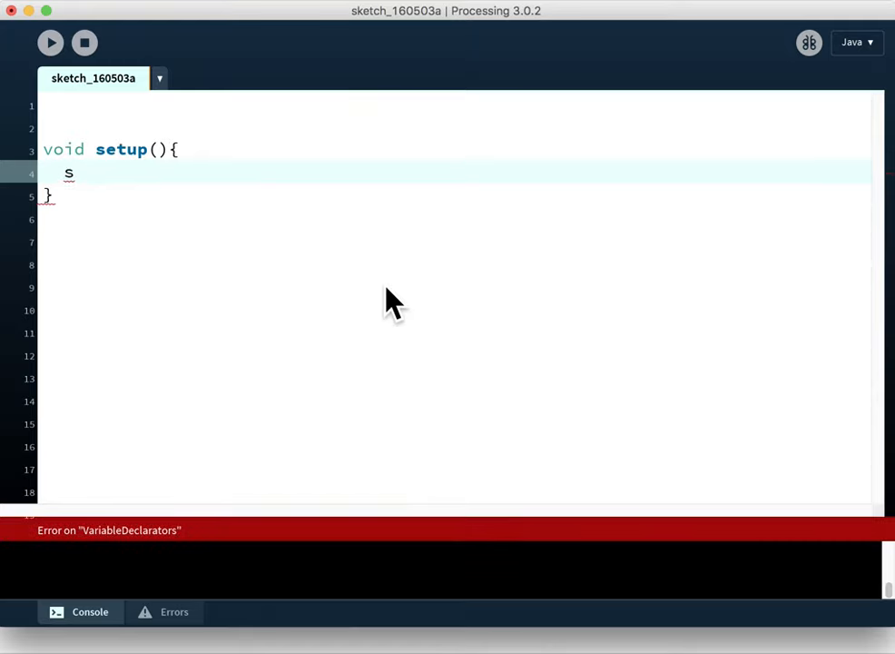
{"action": "type", "text": "ize()"}
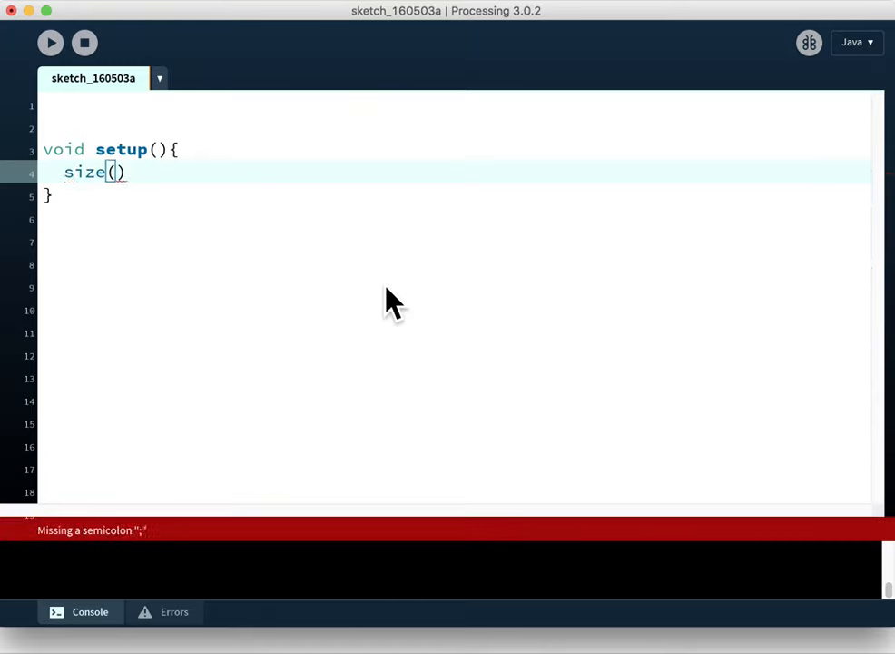
{"action": "type", "text": ";"}
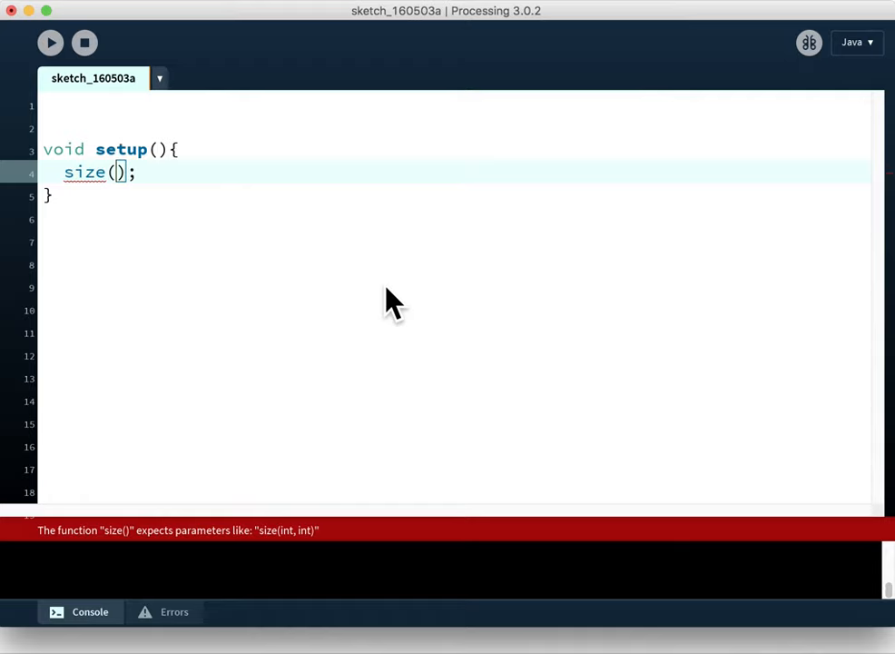
{"action": "type", "text": "800"}
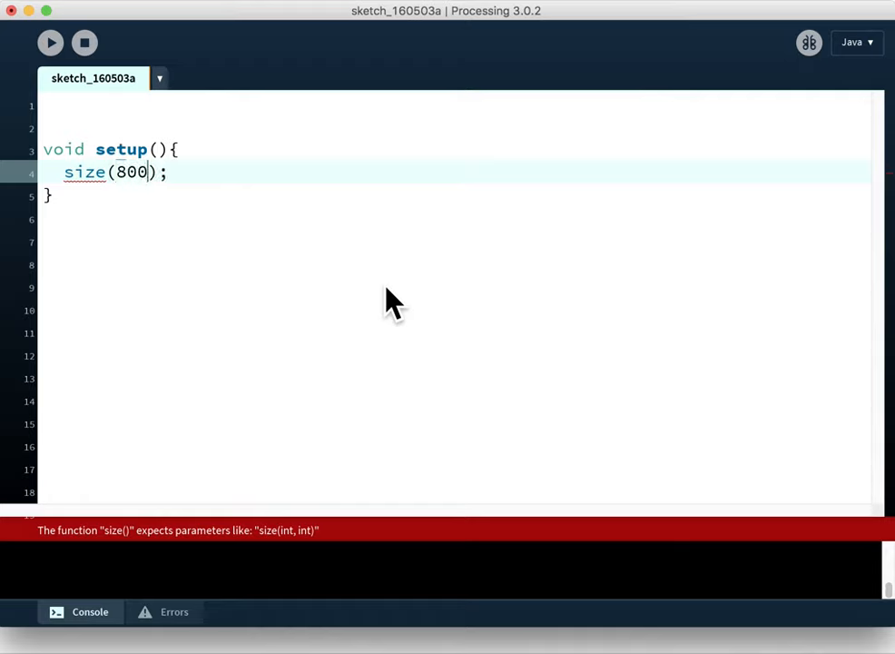
{"action": "type", "text": ",600"}
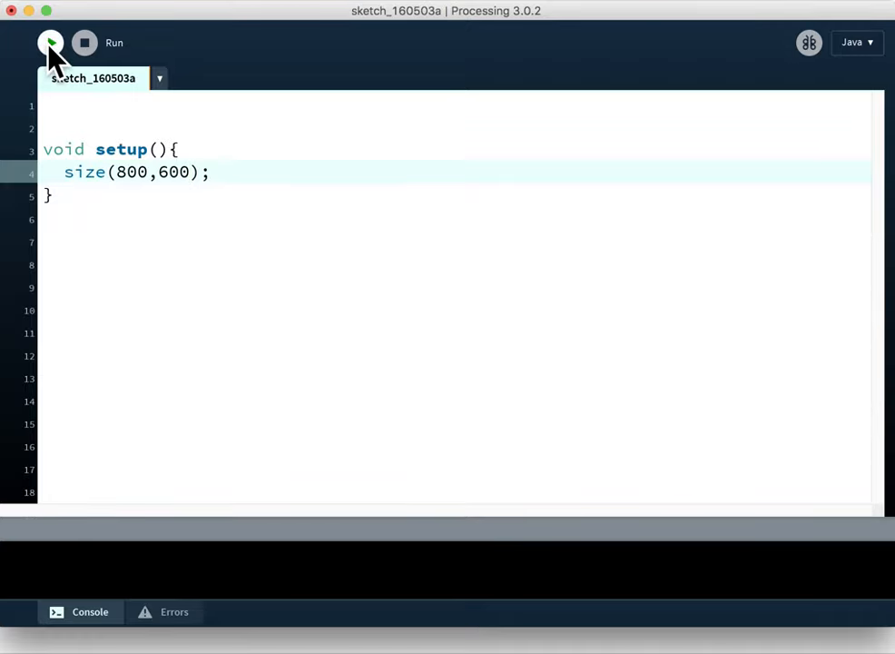
{"action": "left_click", "coordinate": [50, 44]}
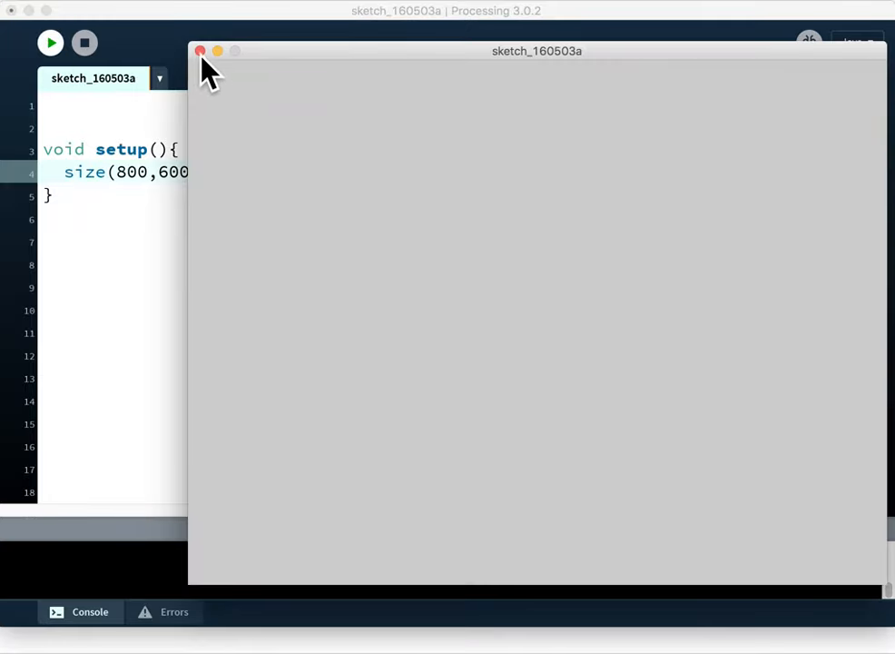
{"action": "left_click", "coordinate": [200, 51]}
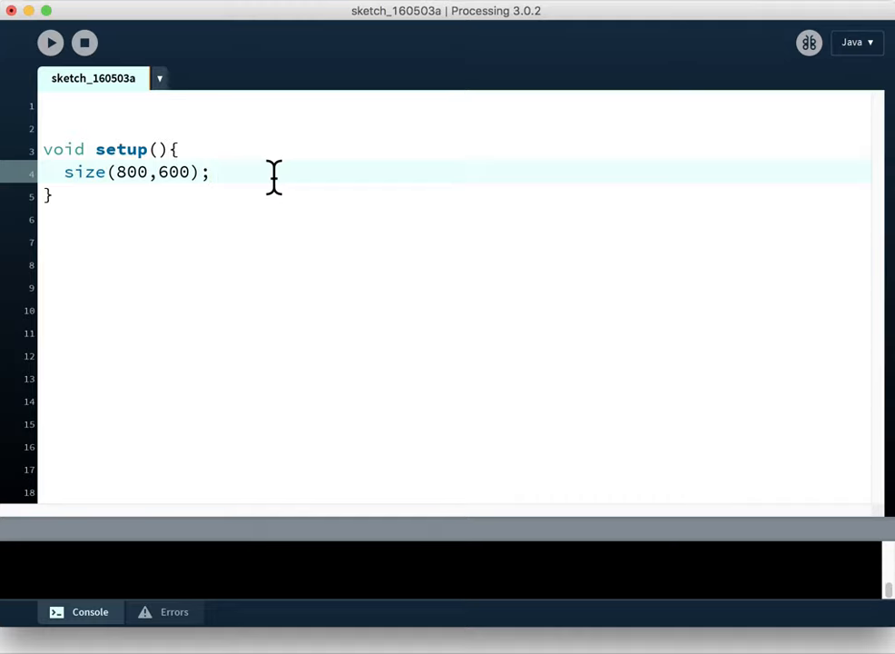
Add background(255,255,255); under size() so setup fills the canvas white
{"action": "type", "text": "backgrou"}
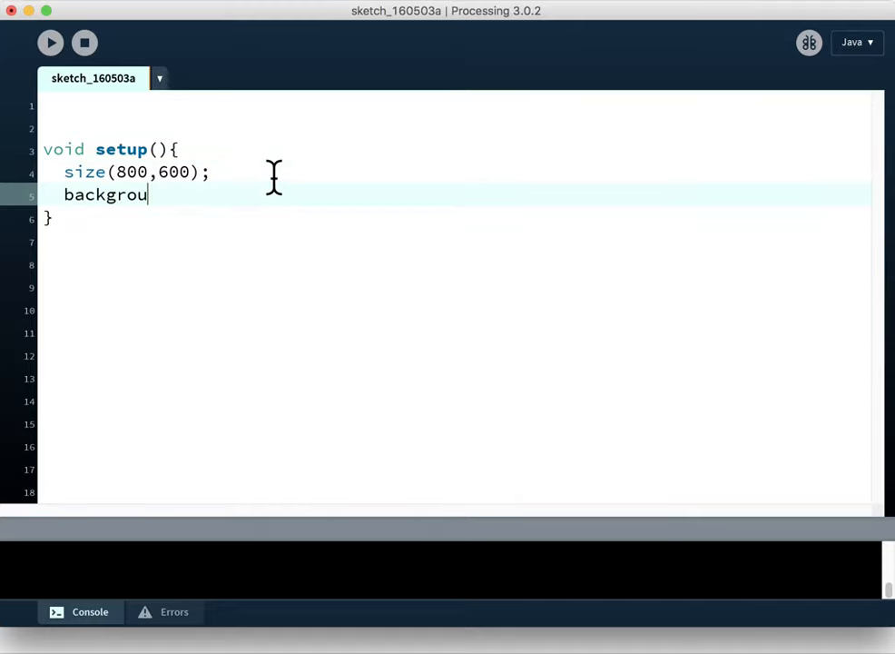
{"action": "type", "text": "nd(255,2"}
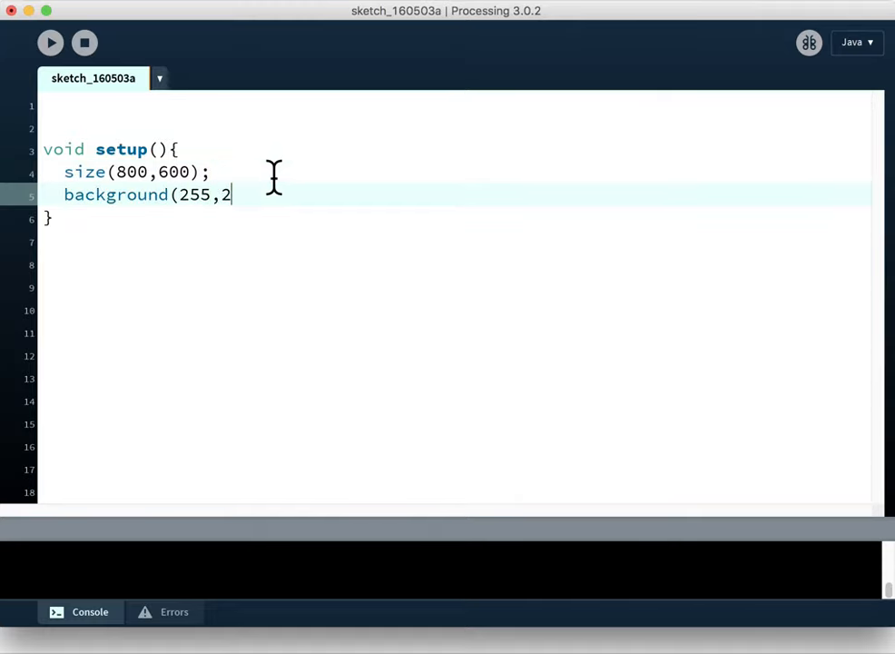
{"action": "type", "text": "55,255)"}
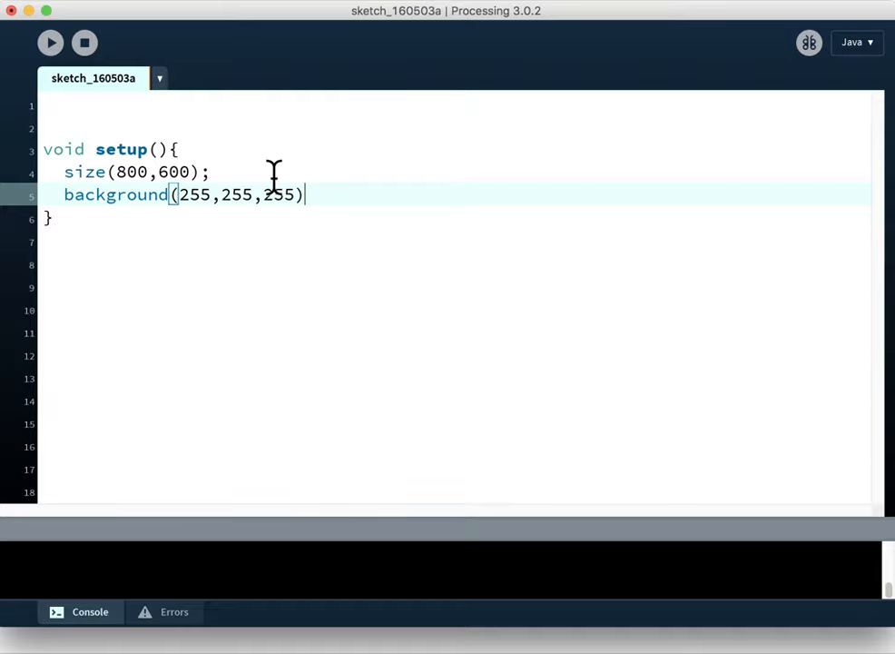
{"action": "type", "text": ";"}
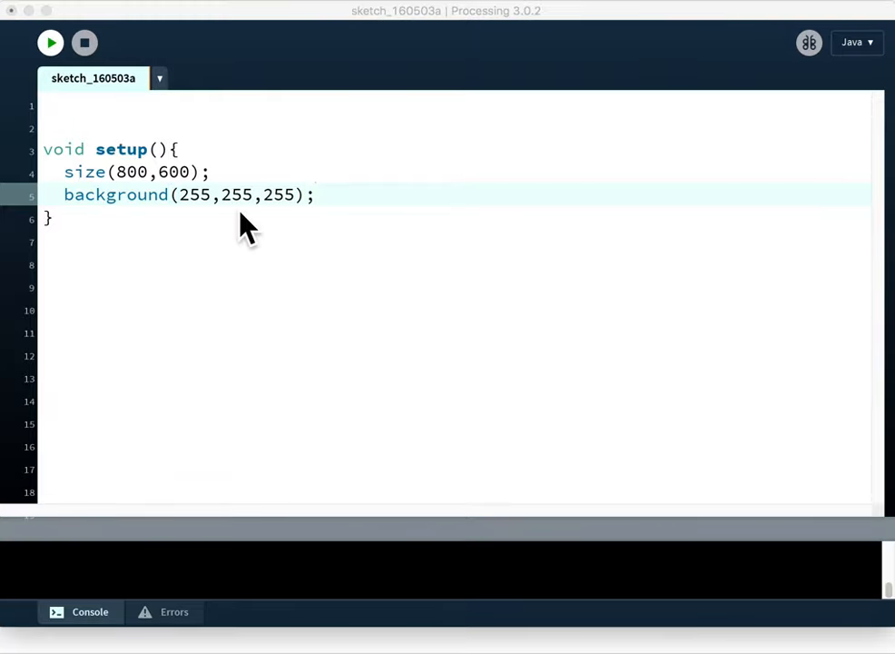
{"action": "left_click", "coordinate": [51, 43]}
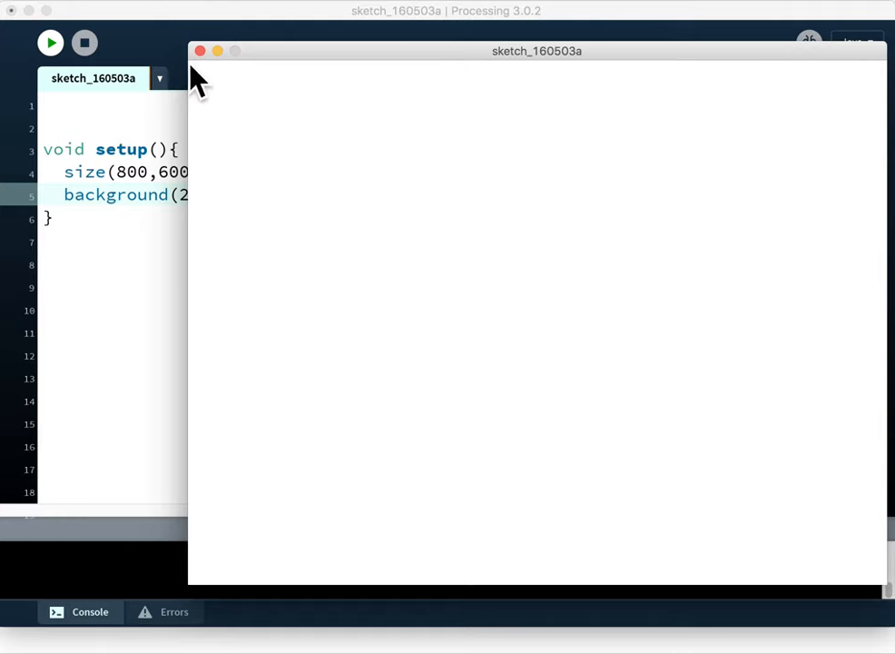
{"action": "mouse_move", "coordinate": [281, 155]}
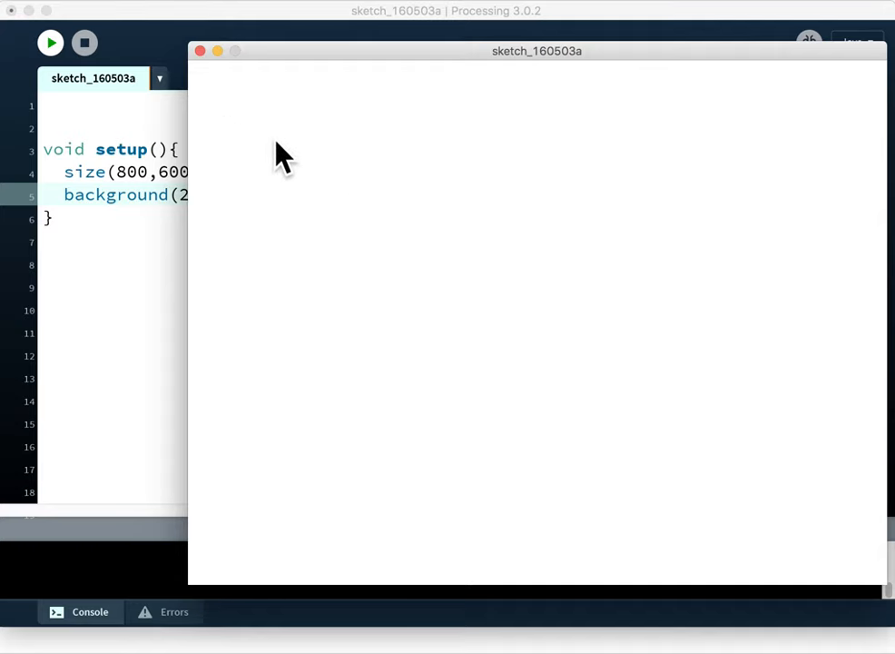
{"action": "mouse_move", "coordinate": [449, 251]}
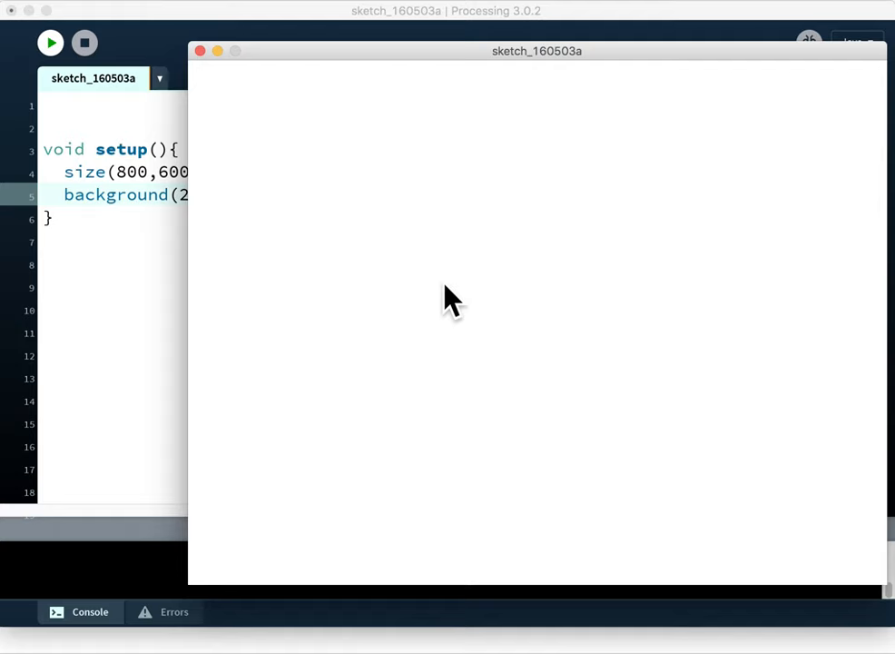
{"action": "mouse_move", "coordinate": [367, 200]}
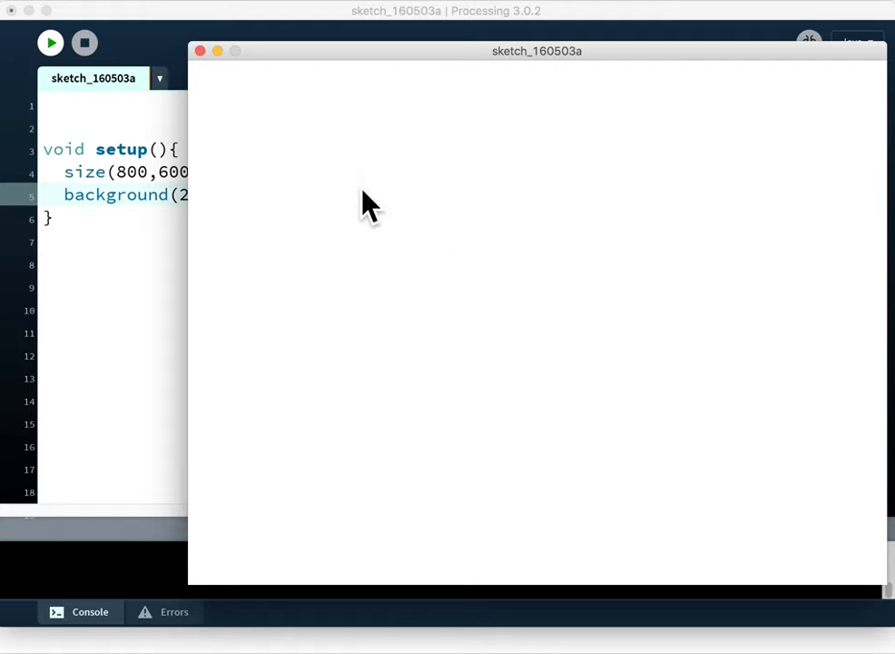
{"action": "mouse_move", "coordinate": [414, 394]}
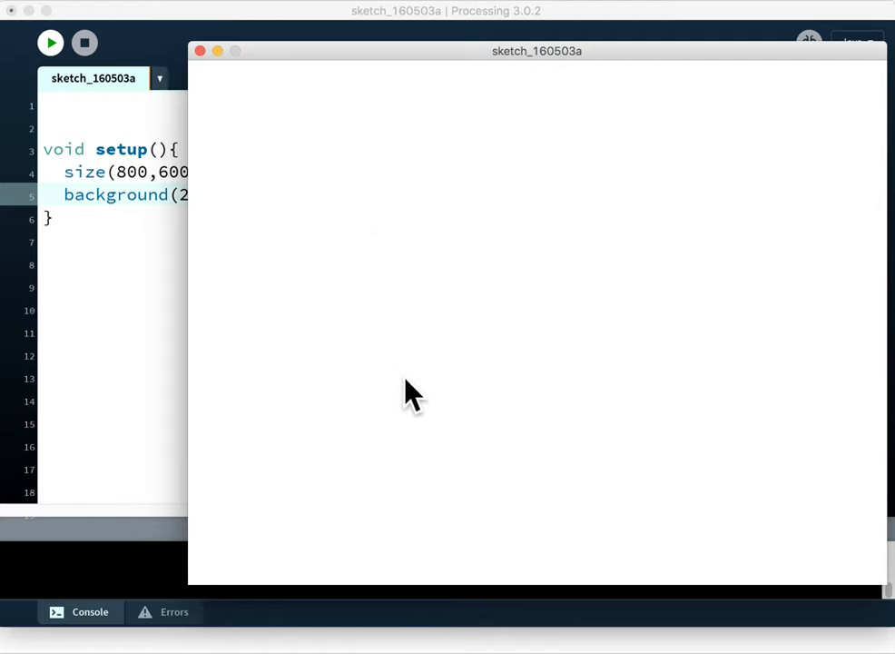
{"action": "mouse_move", "coordinate": [458, 282]}
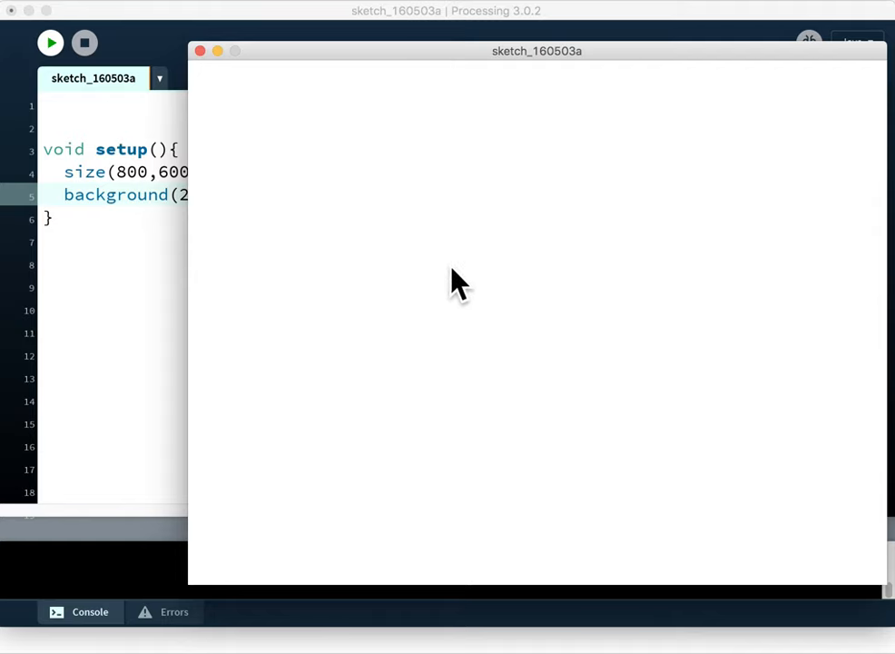
{"action": "mouse_move", "coordinate": [559, 309]}
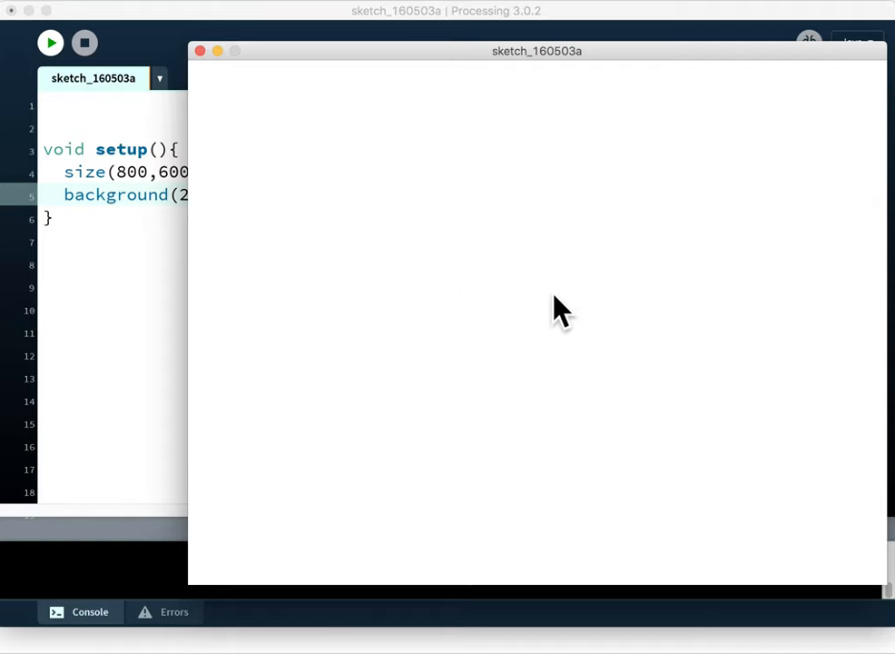
{"action": "mouse_move", "coordinate": [300, 135]}
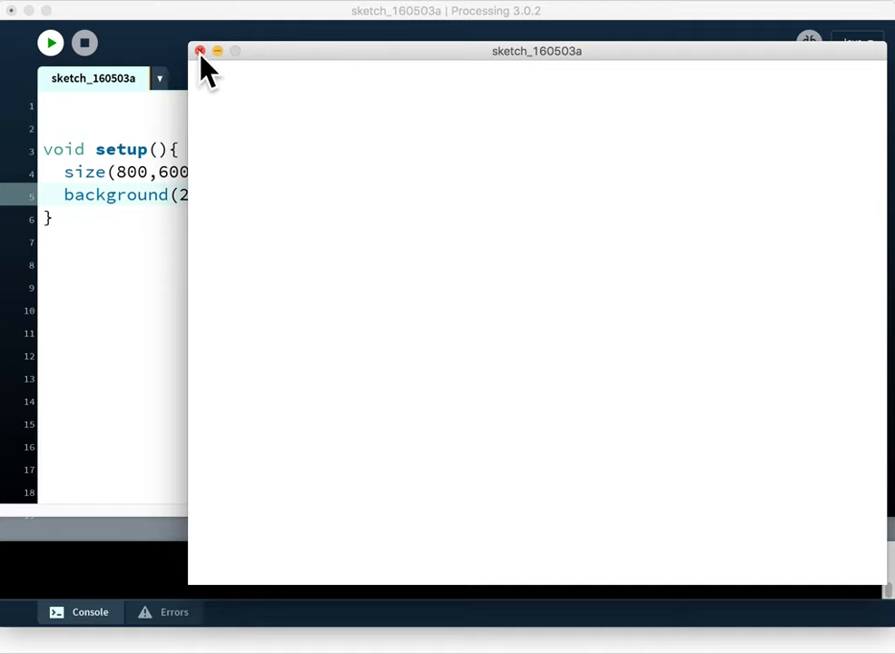
{"action": "left_click", "coordinate": [200, 51]}
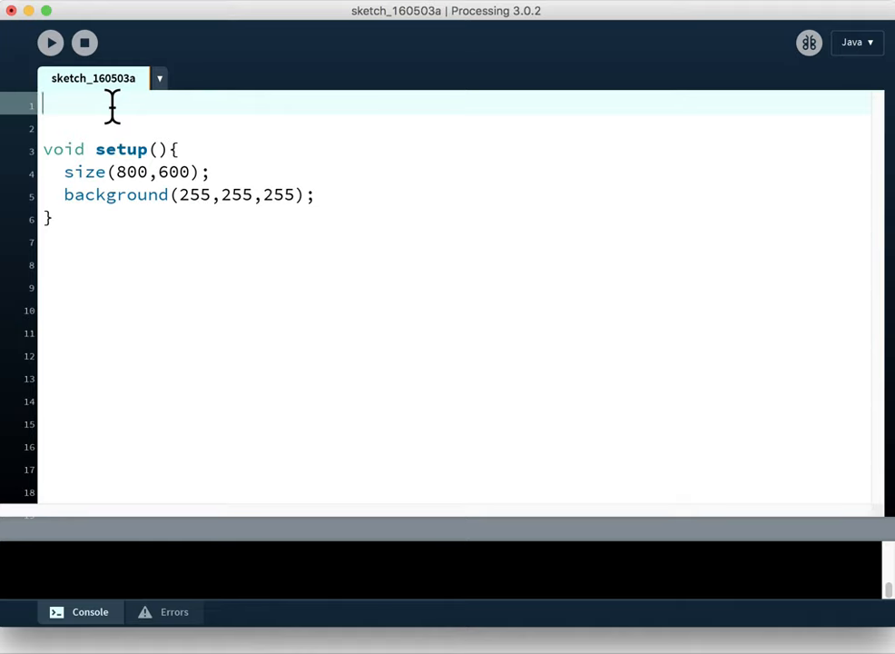
Declare int rectWidth; and int rectHeight; on the first lines above setup()
{"action": "type", "text": "int widt"}
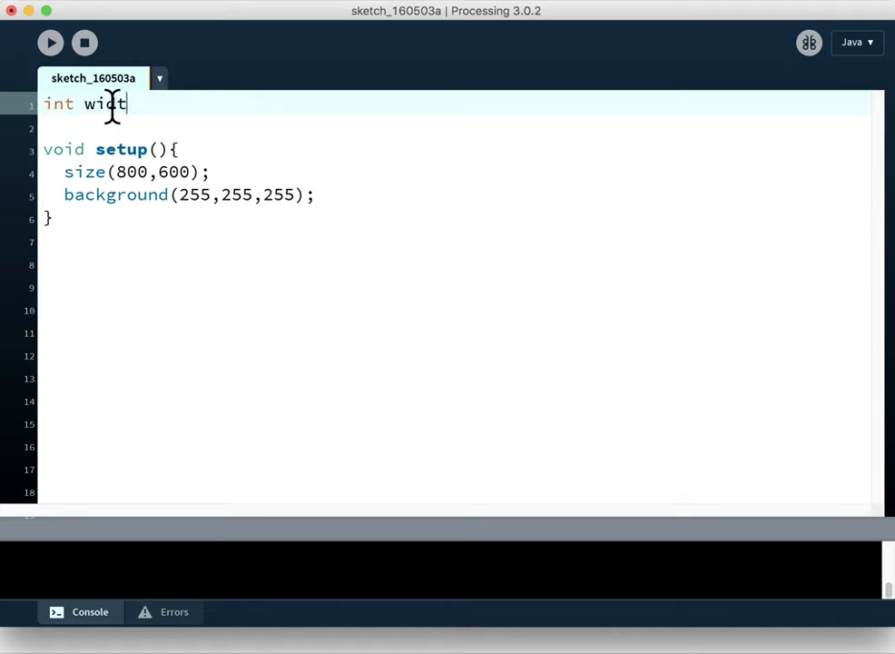
{"action": "type", "text": "h"}
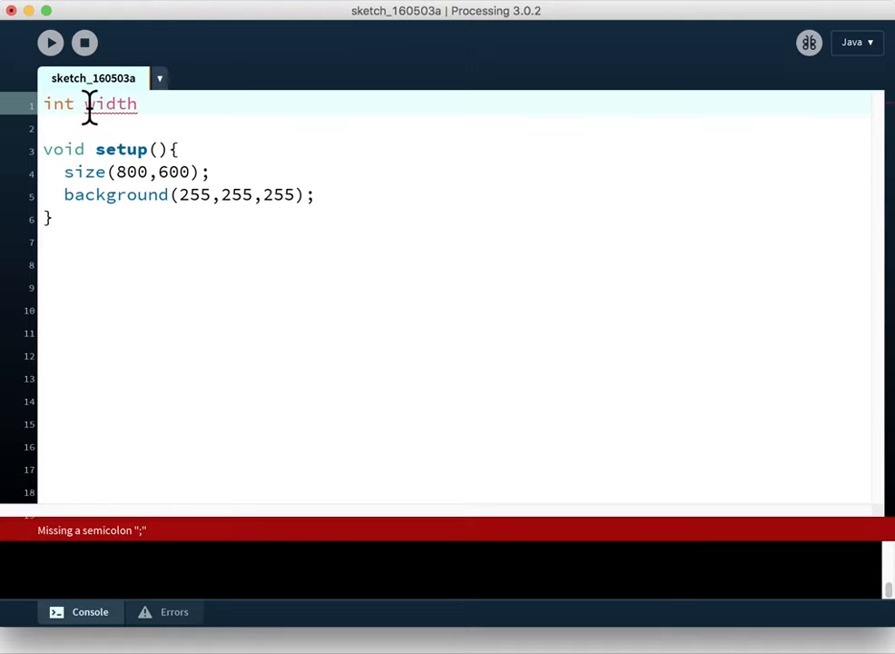
{"action": "mouse_move", "coordinate": [134, 125]}
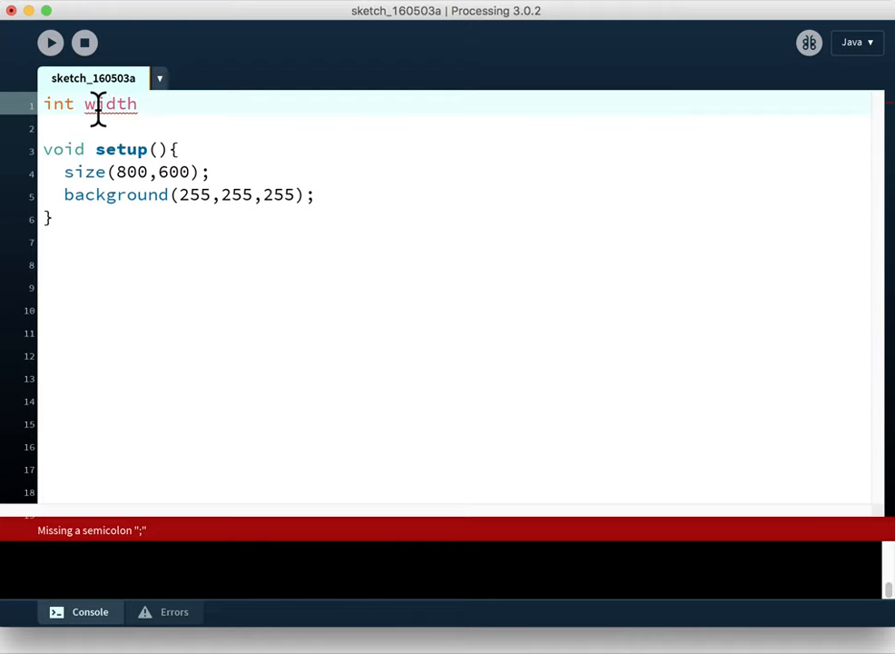
{"action": "type", "text": "r_"}
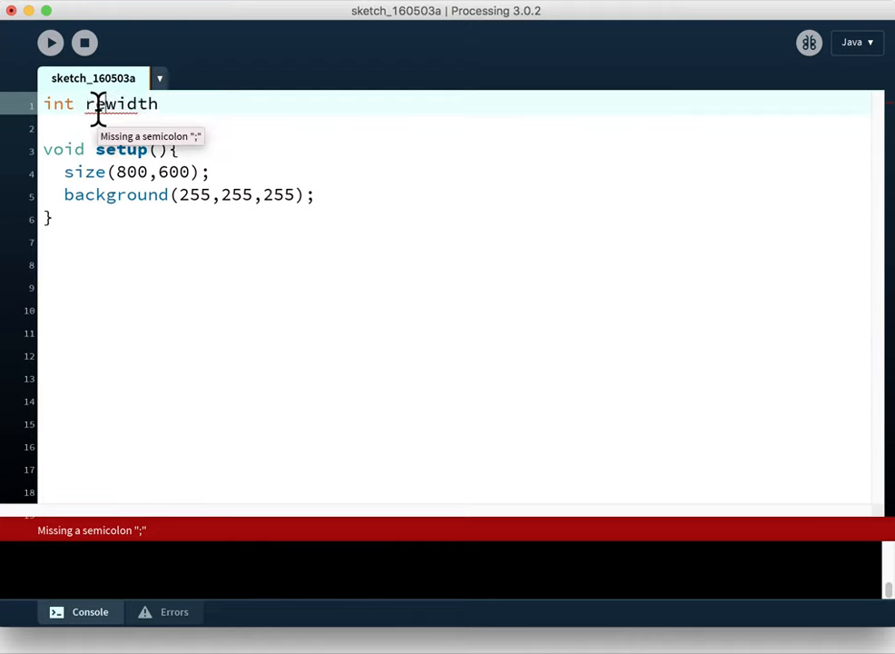
{"action": "type", "text": "ectW"}
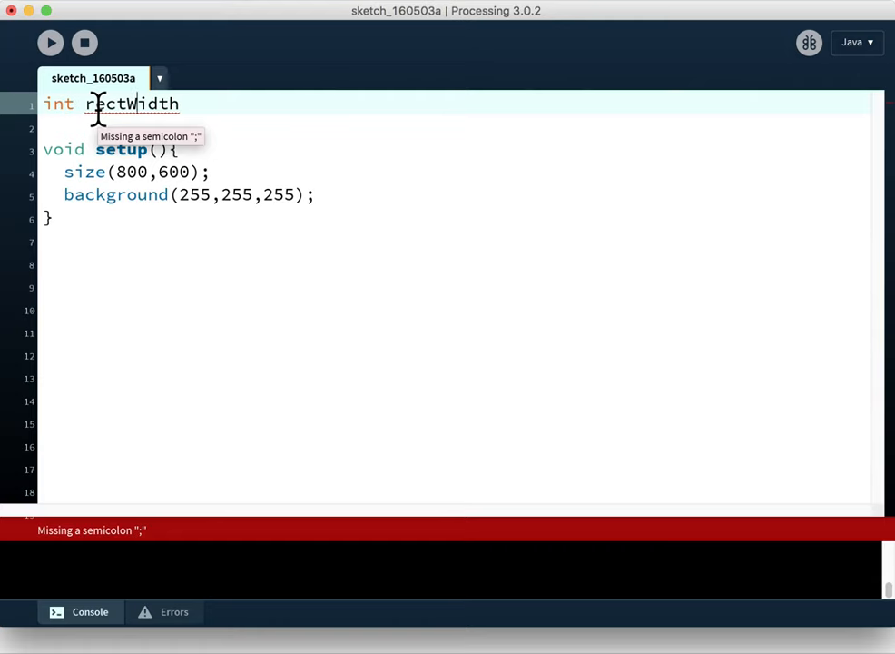
{"action": "type", "text": ";"}
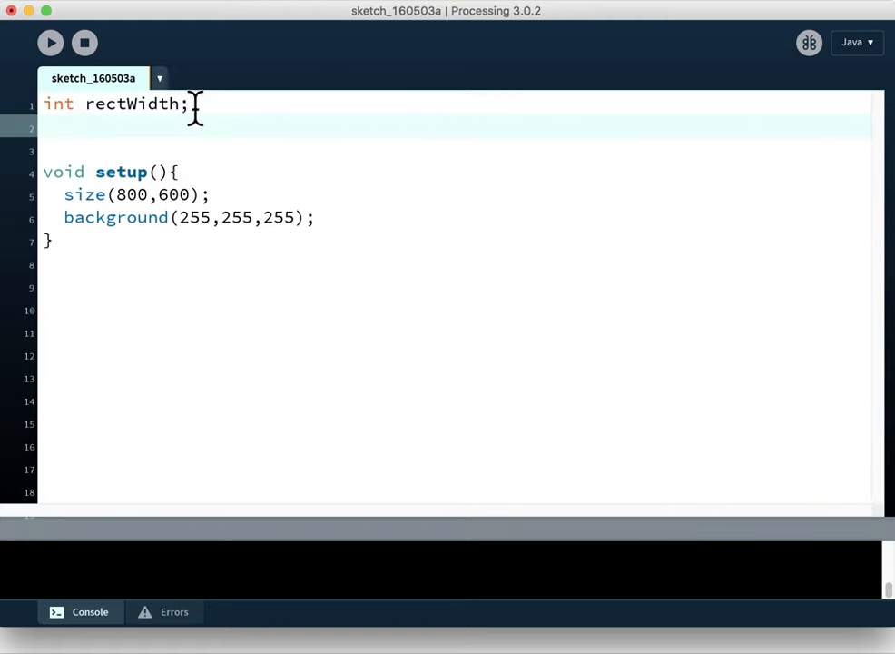
{"action": "type", "text": "int rectHeight;"}
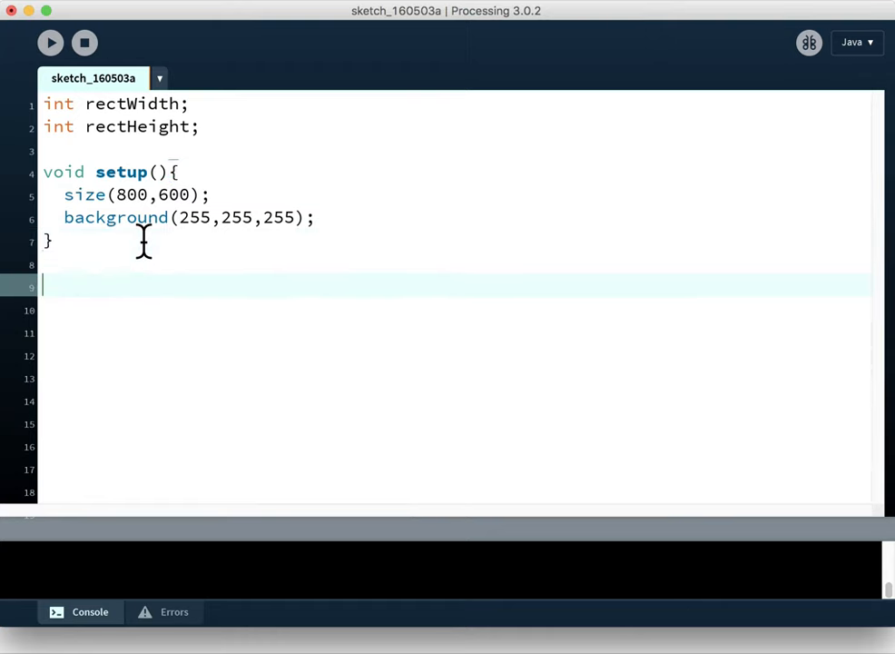
Write an empty void draw() function below setup()
{"action": "type", "text": "void"}
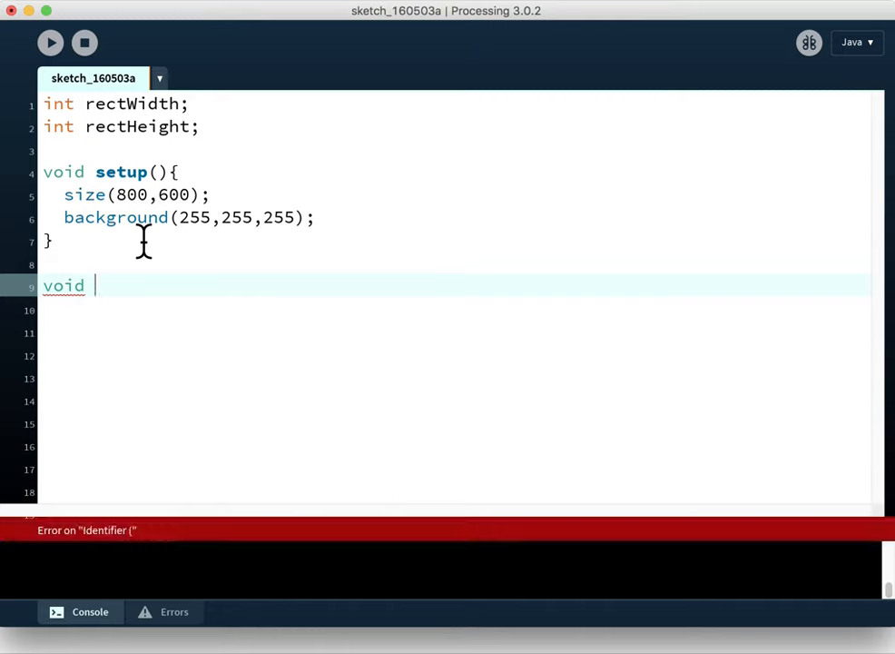
{"action": "type", "text": "draw"}
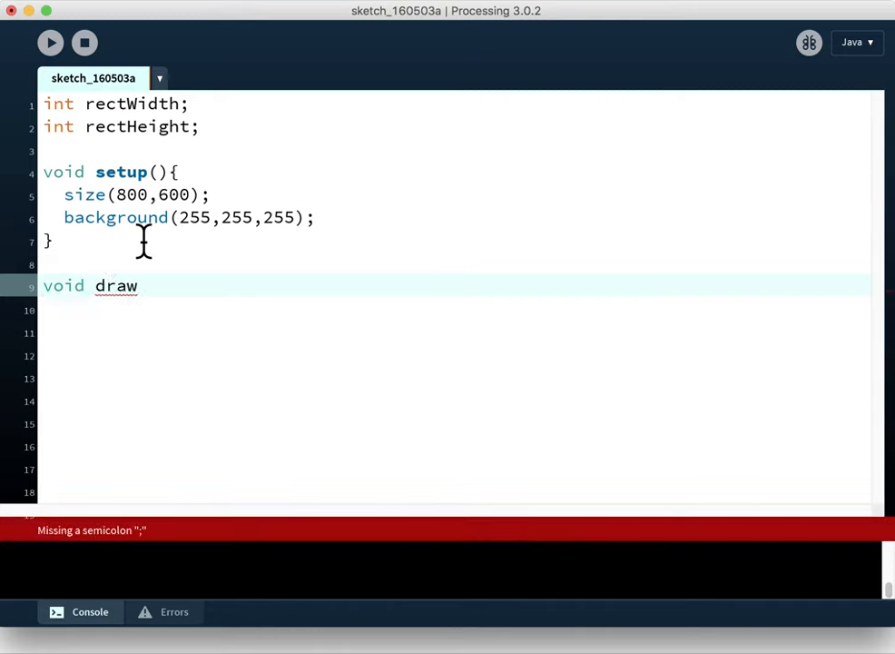
{"action": "type", "text": "();"}
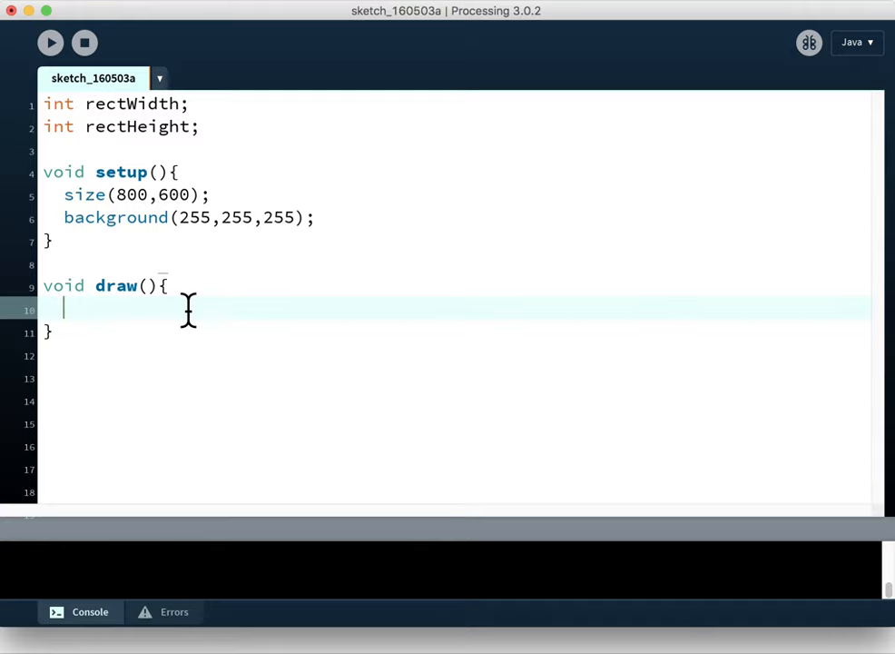
{"action": "mouse_move", "coordinate": [155, 247]}
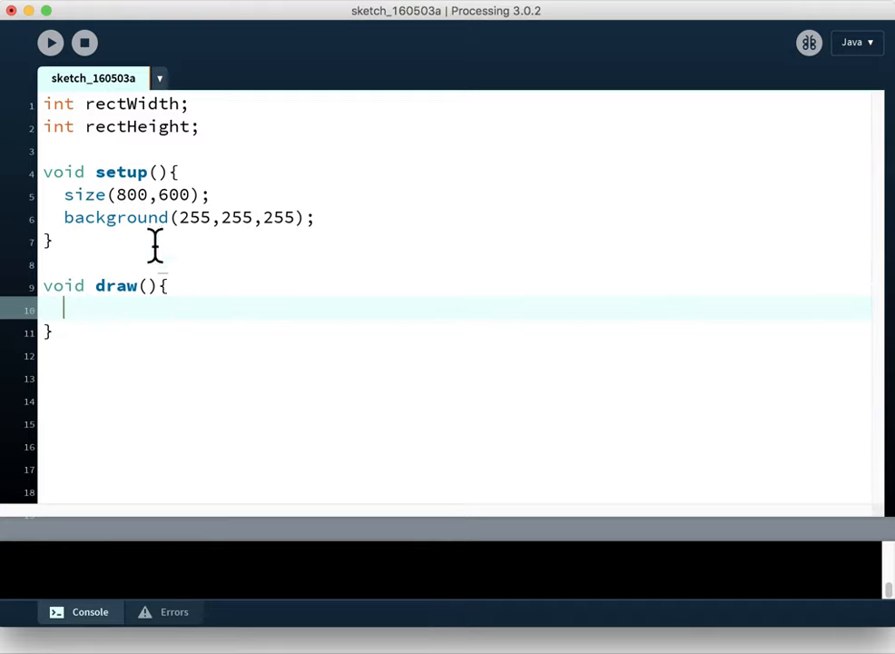
{"action": "left_click", "coordinate": [51, 43]}
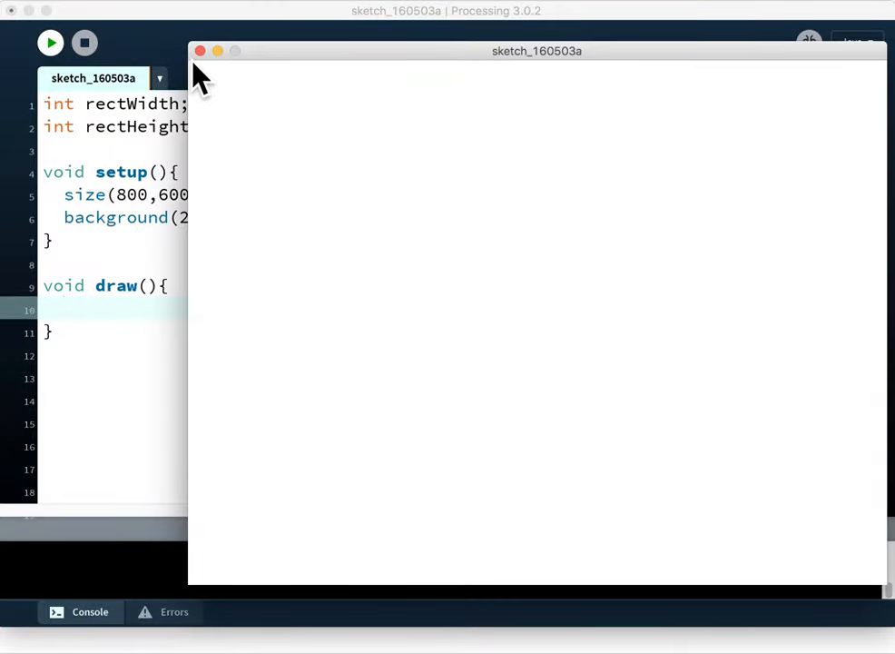
{"action": "mouse_move", "coordinate": [353, 185]}
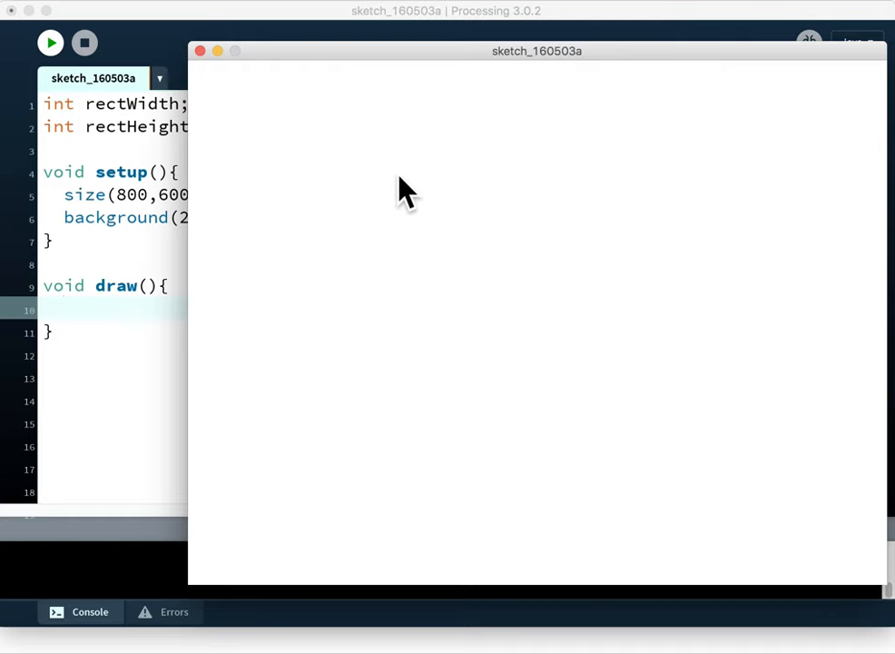
{"action": "mouse_move", "coordinate": [391, 100]}
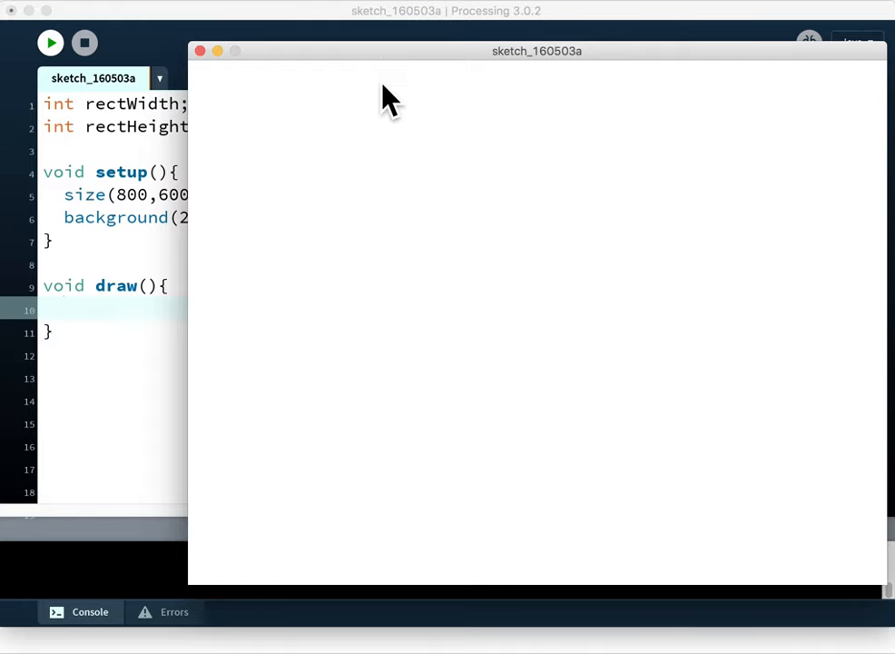
{"action": "mouse_move", "coordinate": [392, 198]}
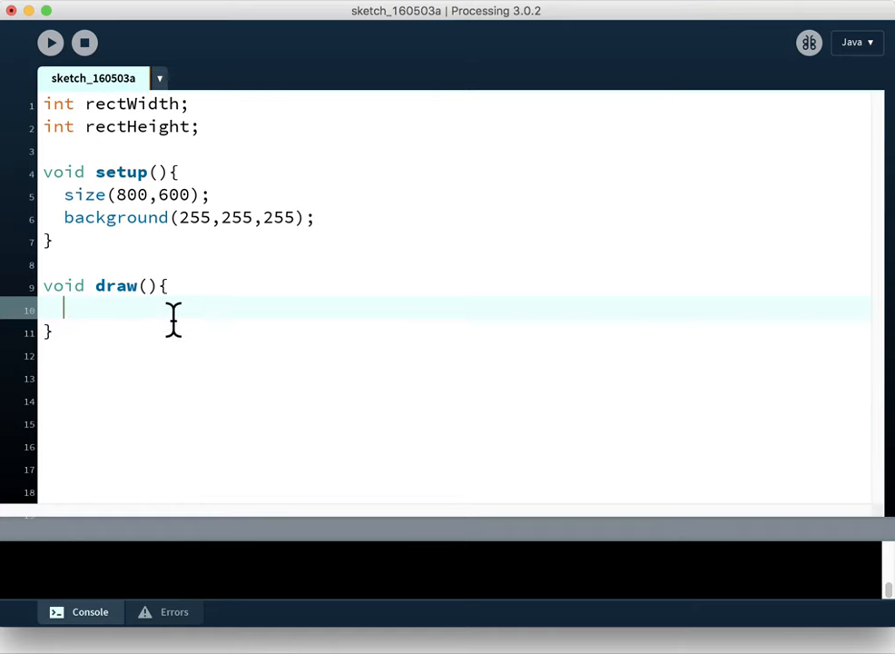
Inside draw(), assign rectWidth=mouseX; as the first statement
{"action": "type", "text": "rectHei"}
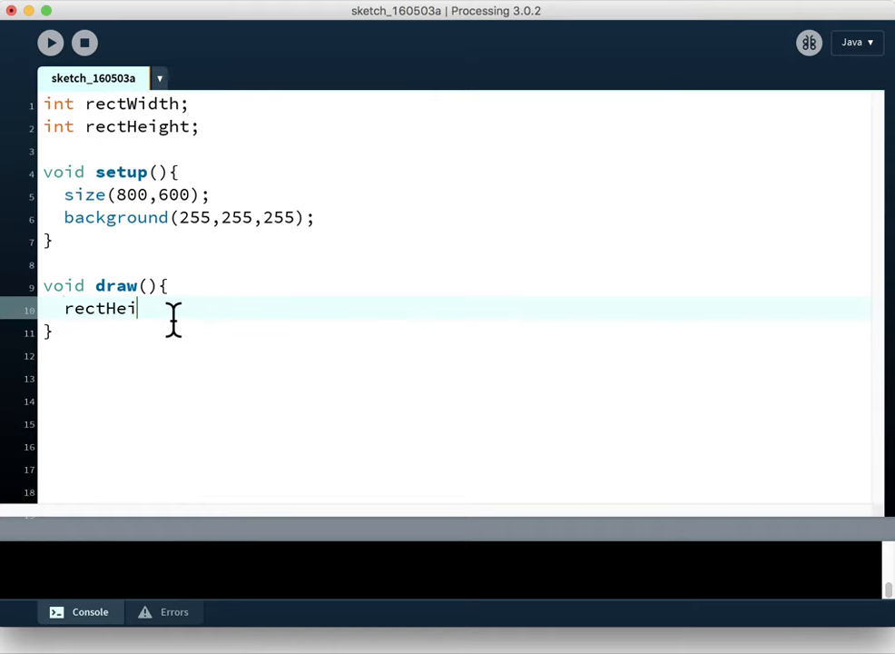
{"action": "type", "text": "ght"}
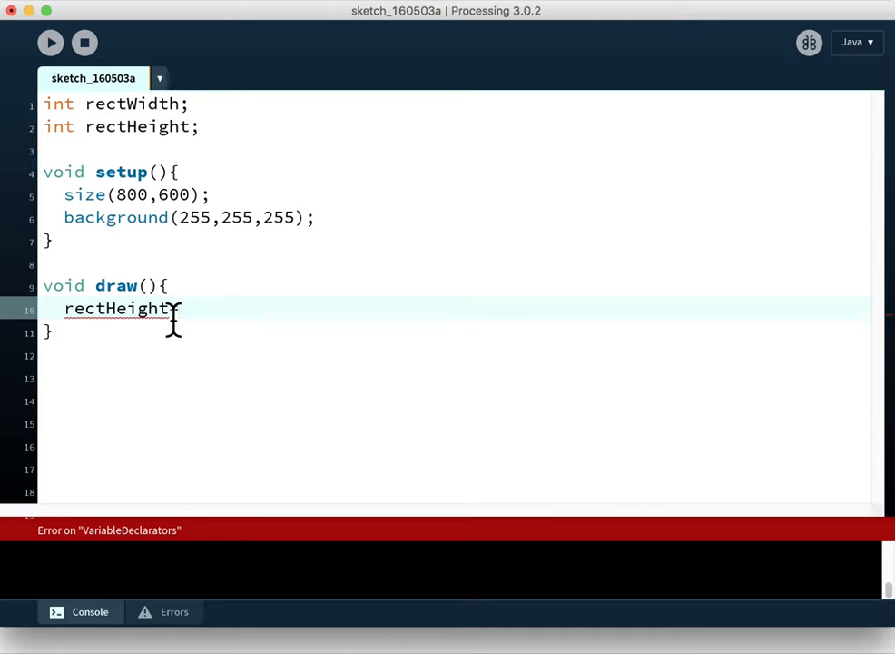
{"action": "type", "text": "mouse"}
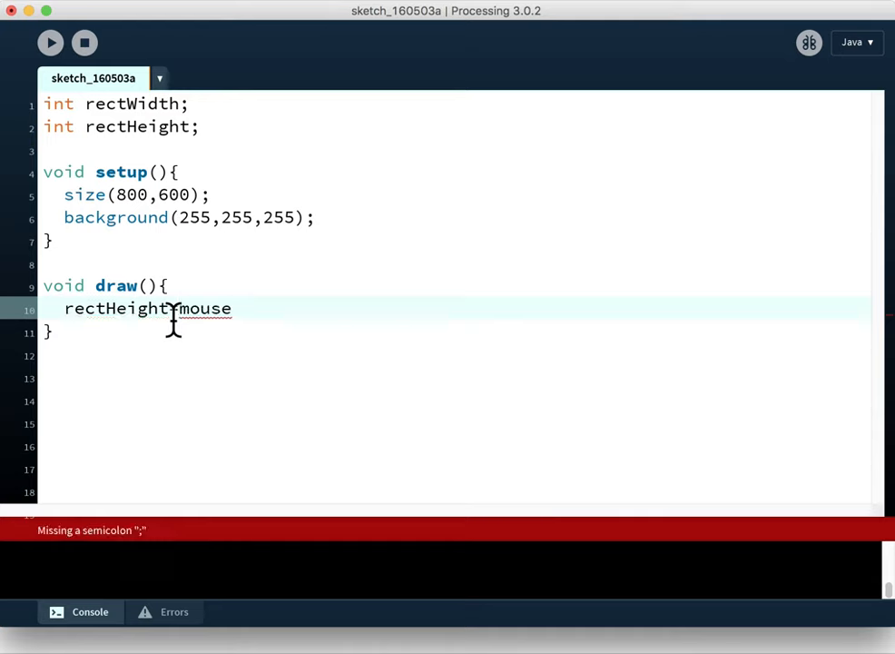
{"action": "type", "text": "=mouseX;"}
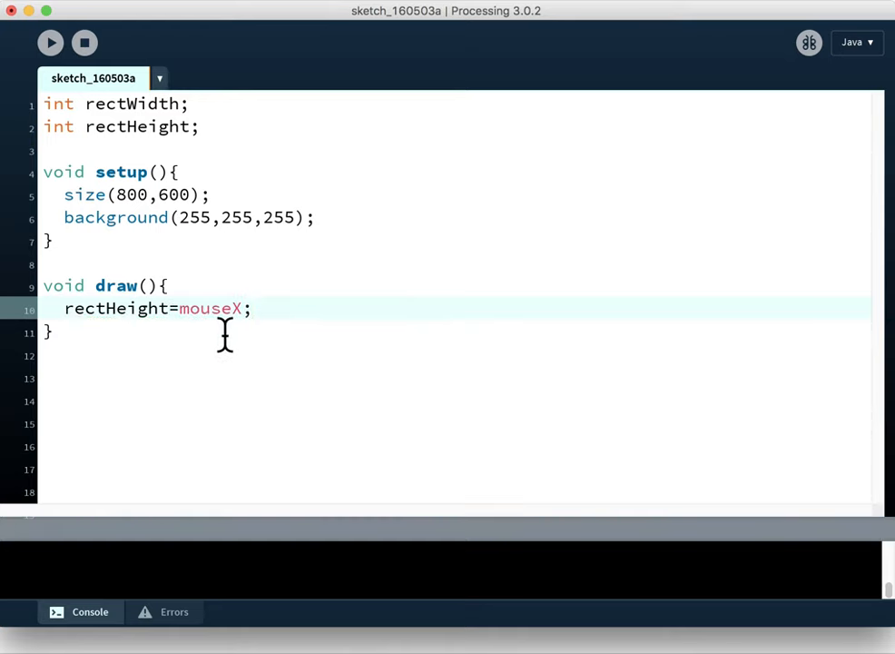
{"action": "mouse_move", "coordinate": [246, 326]}
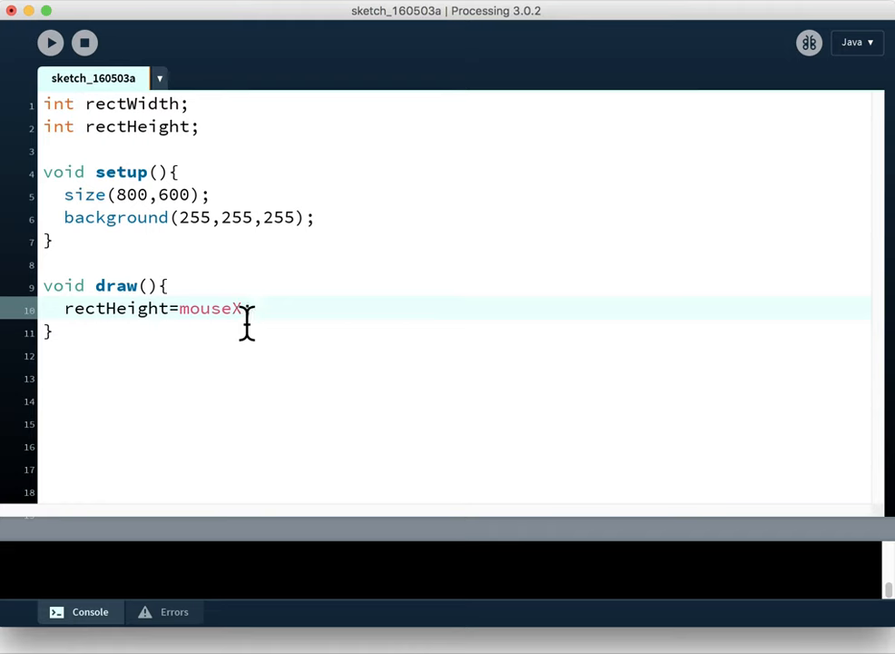
{"action": "type", "text": ";"}
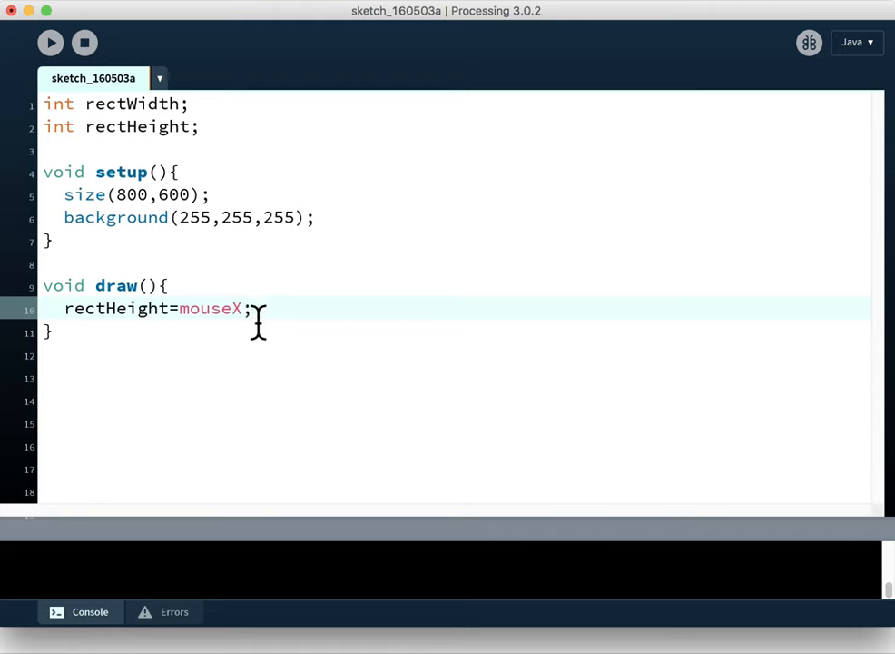
On the next line inside draw(), assign rectHeight=mouseY;
{"action": "left_click", "coordinate": [52, 331]}
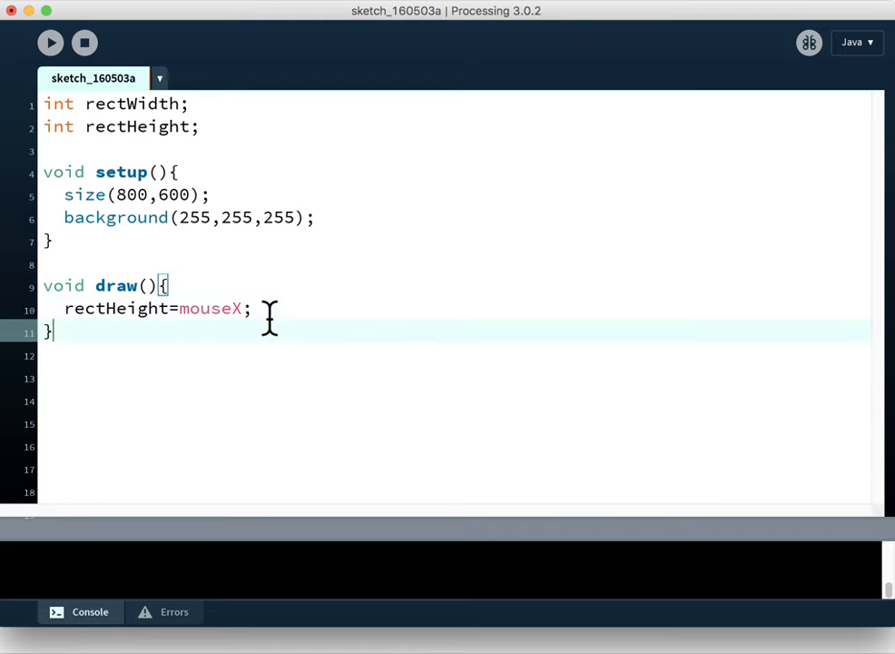
{"action": "key", "text": "enter"}
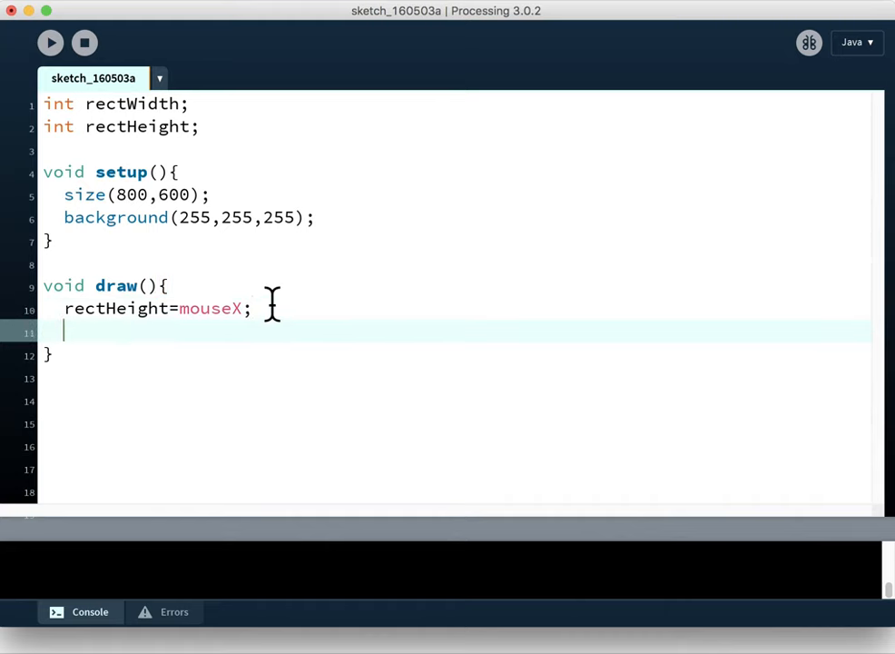
{"action": "type", "text": "rect"}
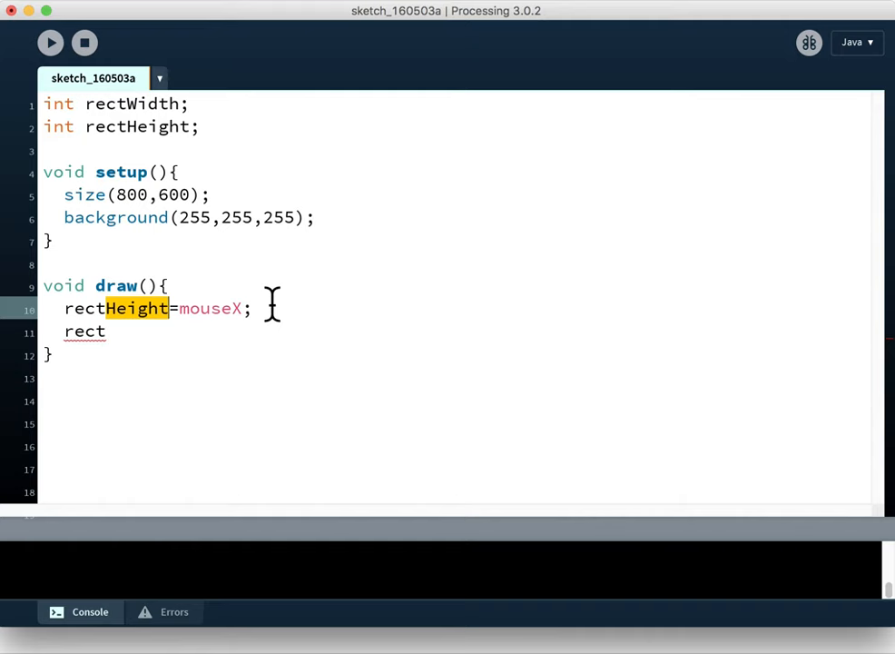
{"action": "type", "text": "Wid"}
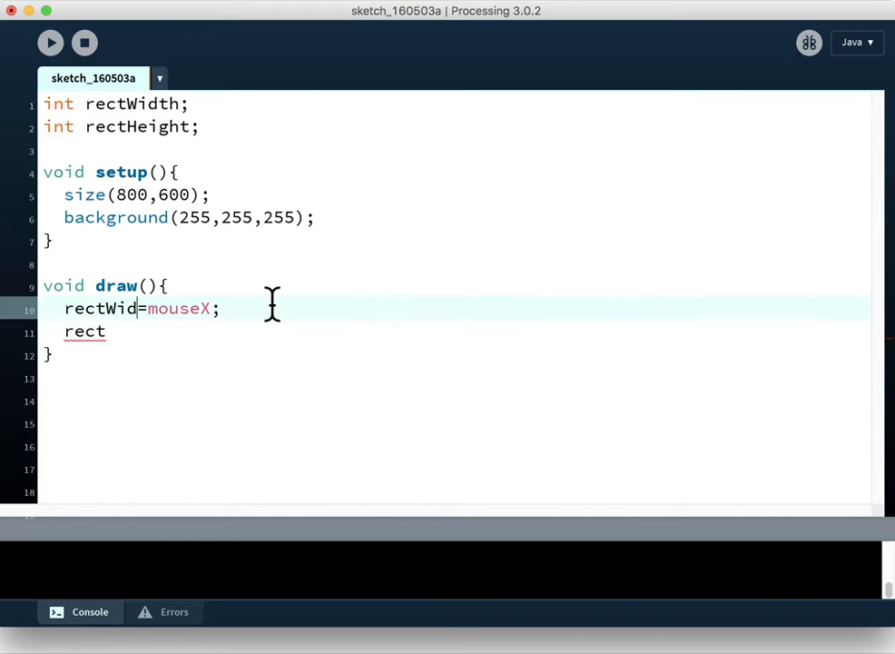
{"action": "type", "text": "Height"}
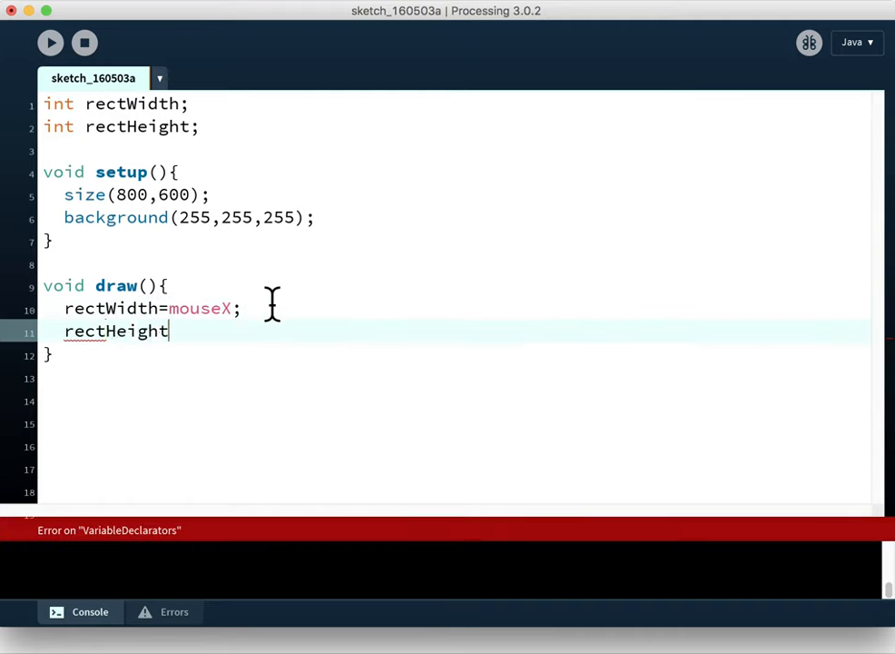
{"action": "type", "text": "=mouse"}
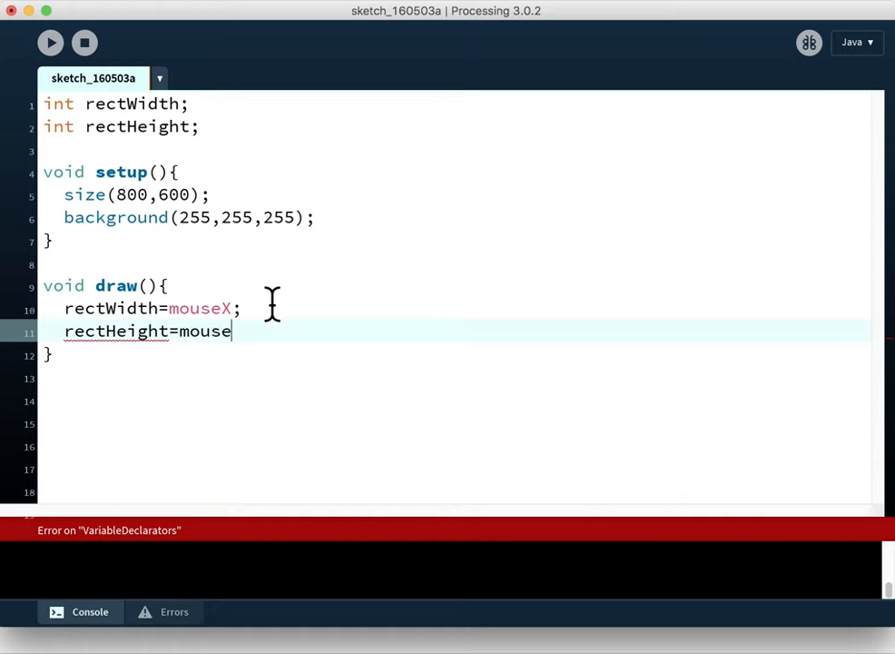
{"action": "type", "text": "Y;"}
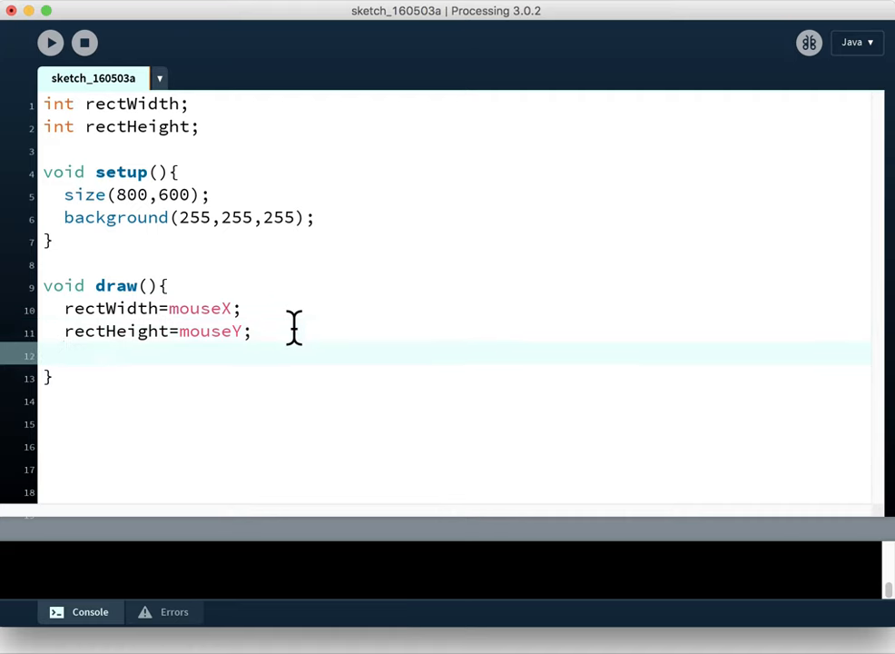
End draw() with rect(0,0,rectWidth,rectHeight); to draw the mouse-sized rectangle
{"action": "type", "text": "rec"}
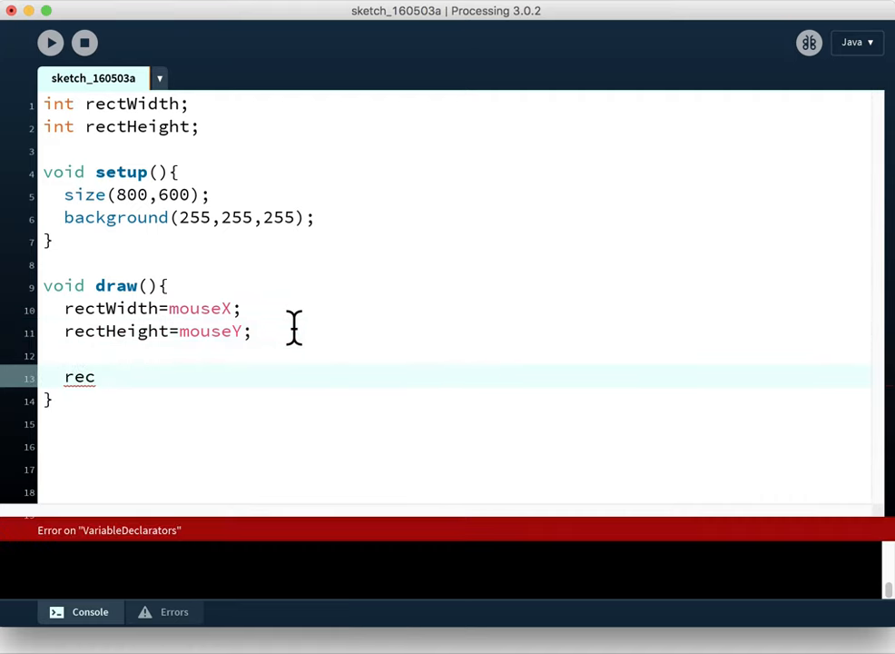
{"action": "type", "text": "t();"}
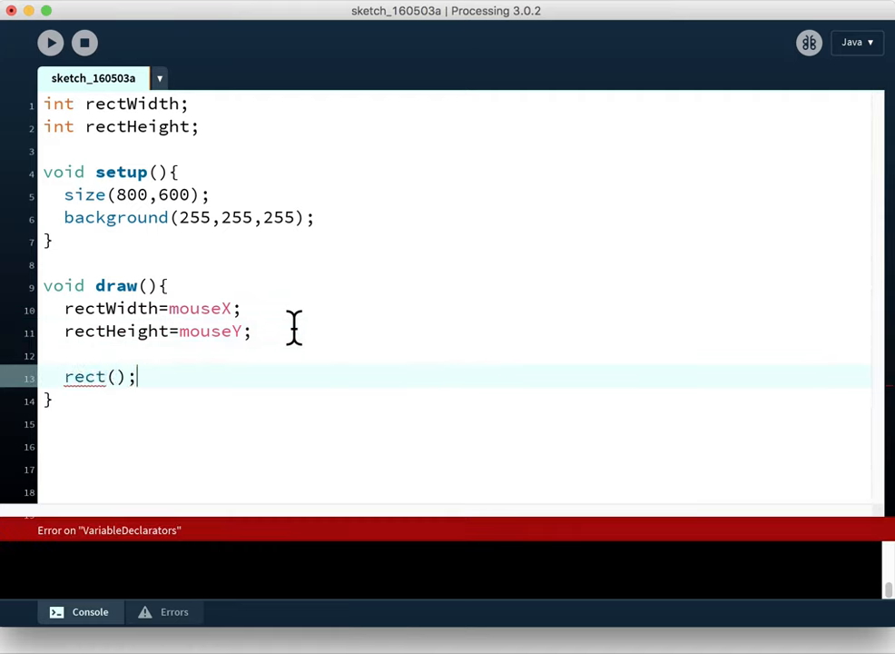
{"action": "type", "text": "0"}
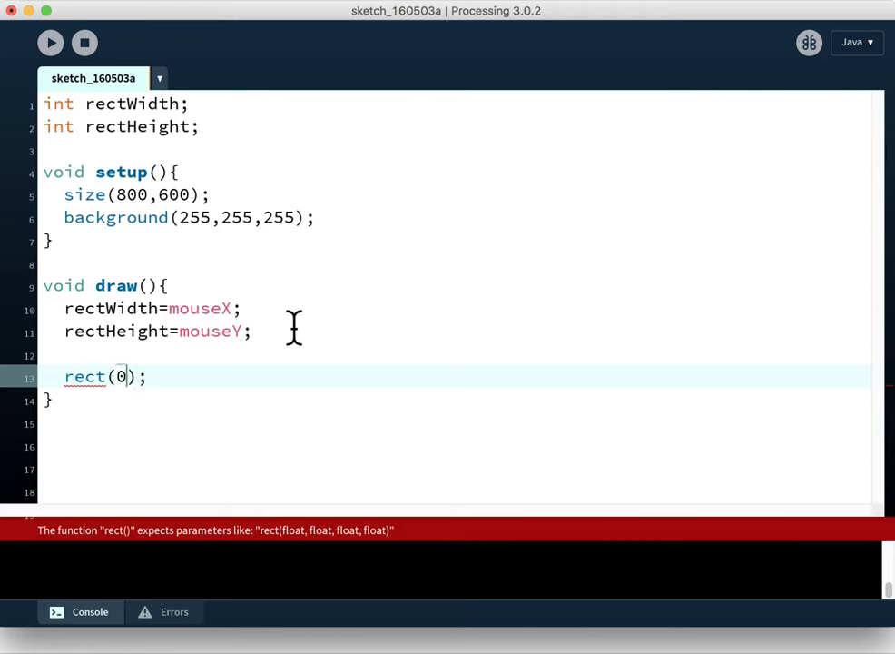
{"action": "type", "text": ",0"}
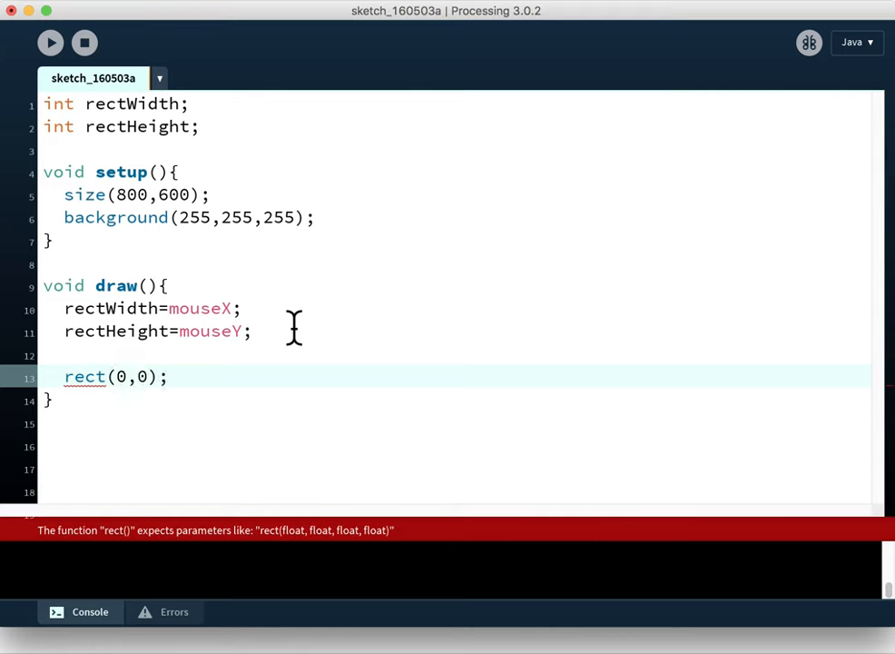
{"action": "type", "text": ",rectWi"}
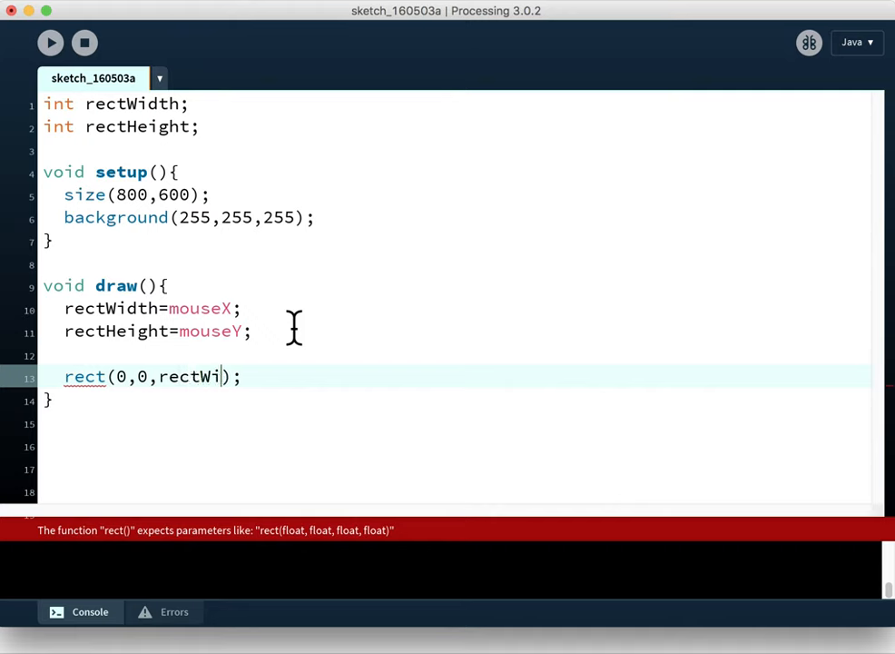
{"action": "type", "text": "dth,r"}
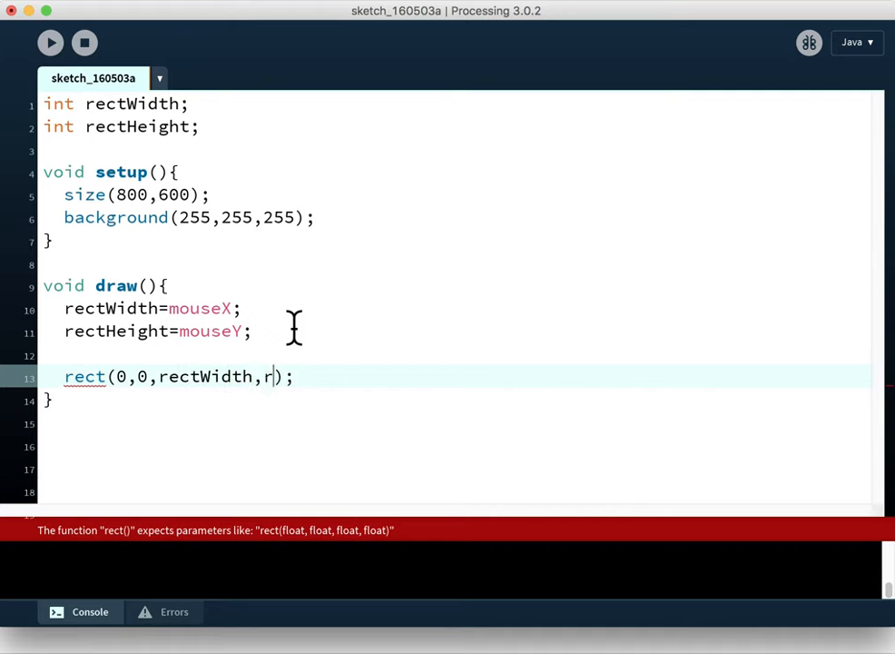
{"action": "type", "text": "ectHeight"}
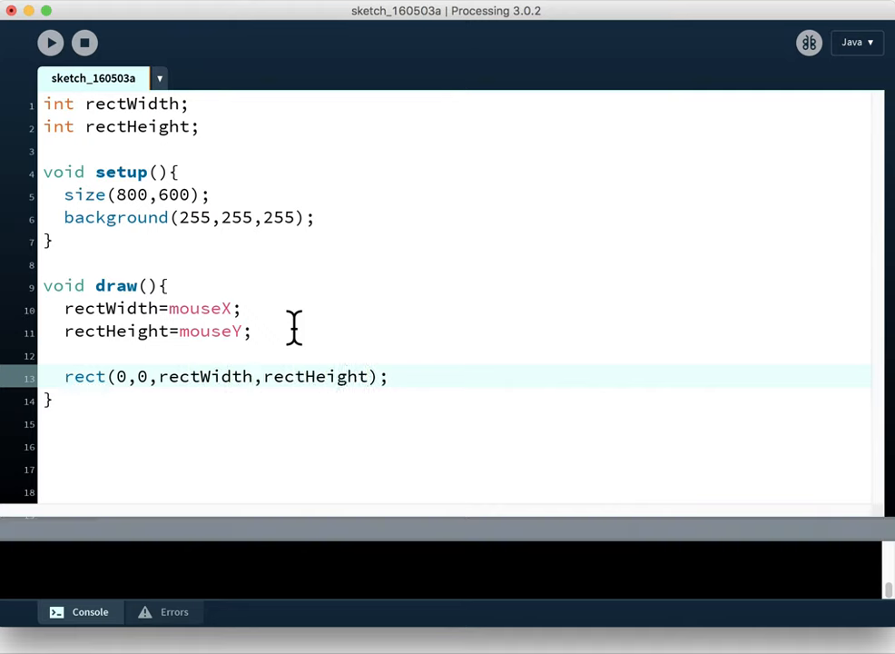
{"action": "mouse_move", "coordinate": [51, 44]}
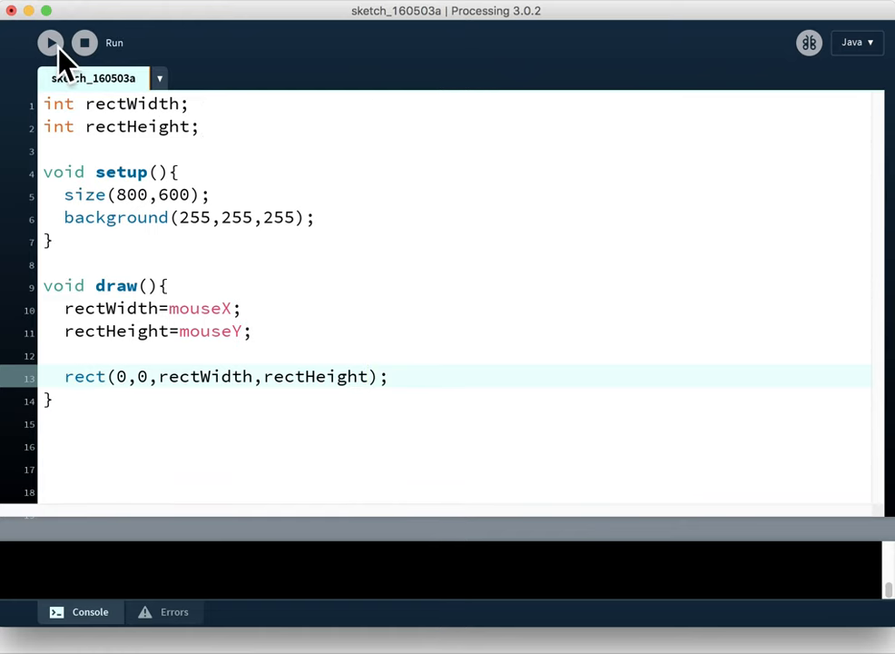
Run the sketch to watch the rectangle leave overlapping trails as the mouse moves
{"action": "left_click", "coordinate": [51, 43]}
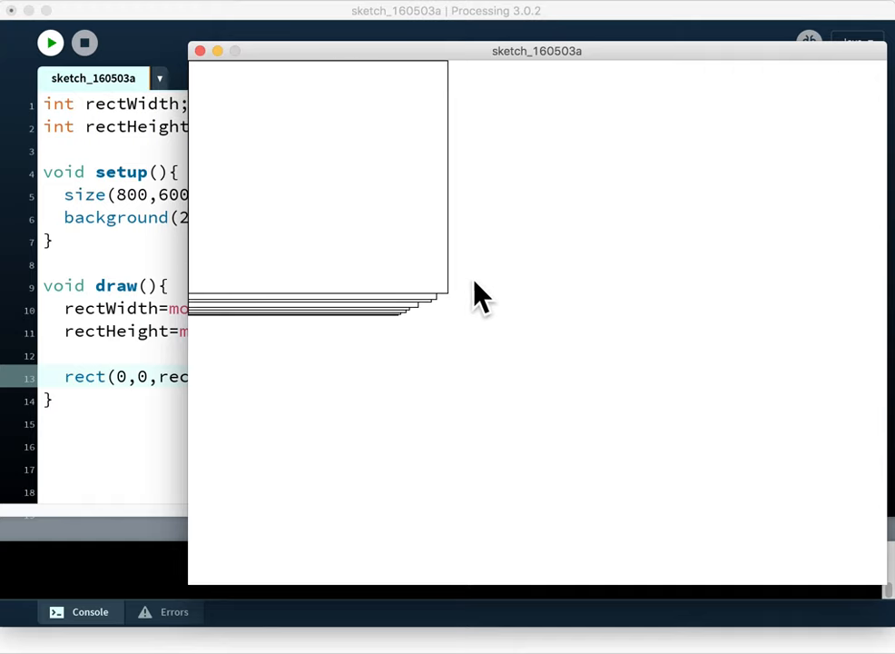
{"action": "mouse_move", "coordinate": [650, 400]}
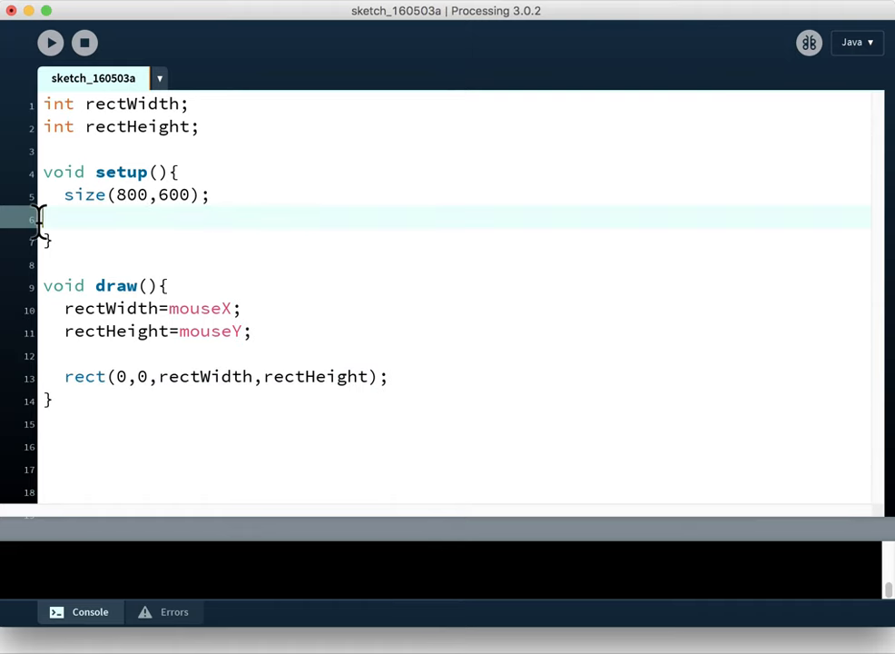
Write background(255,255,255); as the first line of draw() so the canvas clears each frame
{"action": "type", "text": "background(255,255,255);"}
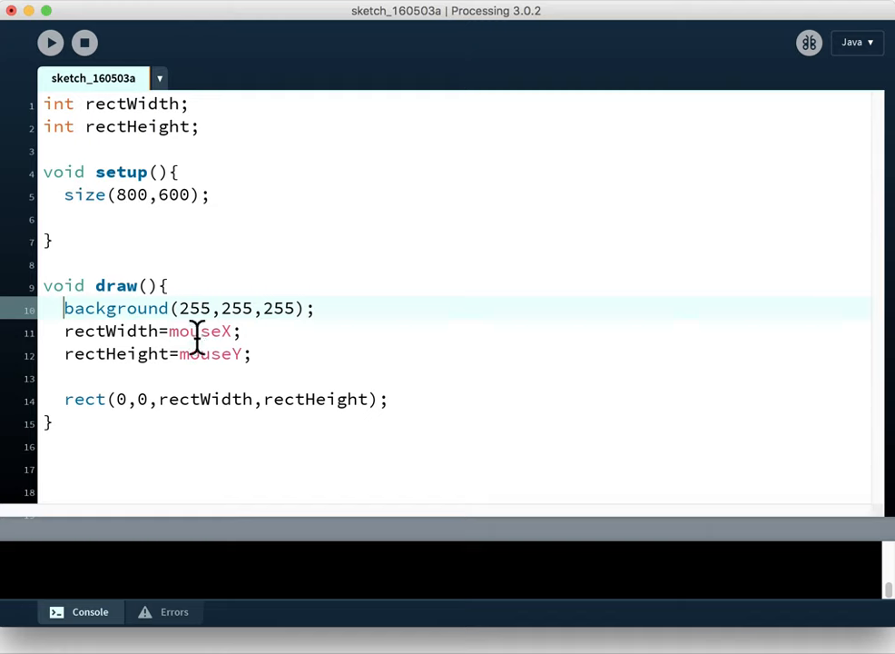
{"action": "mouse_move", "coordinate": [69, 330]}
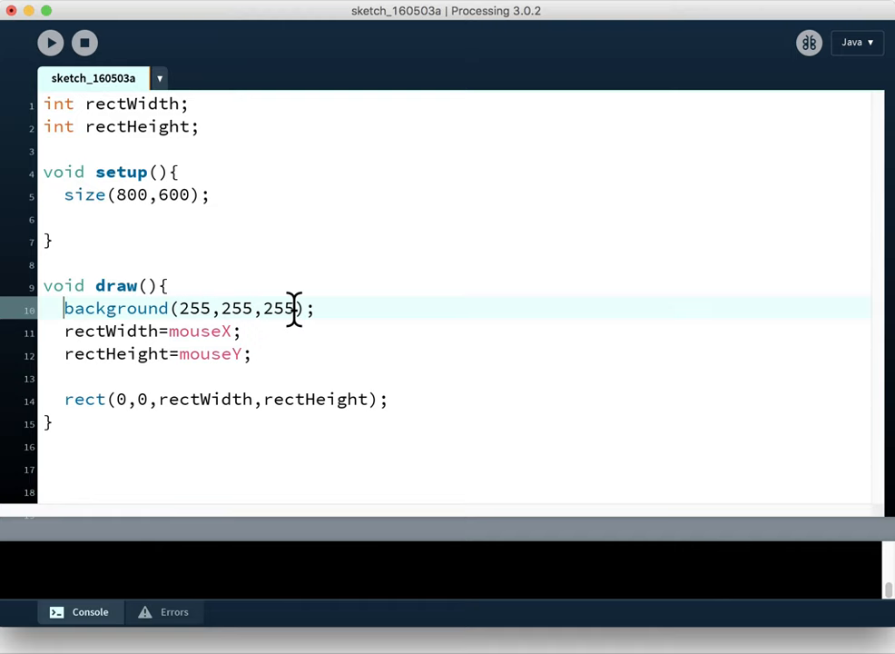
{"action": "mouse_move", "coordinate": [233, 330]}
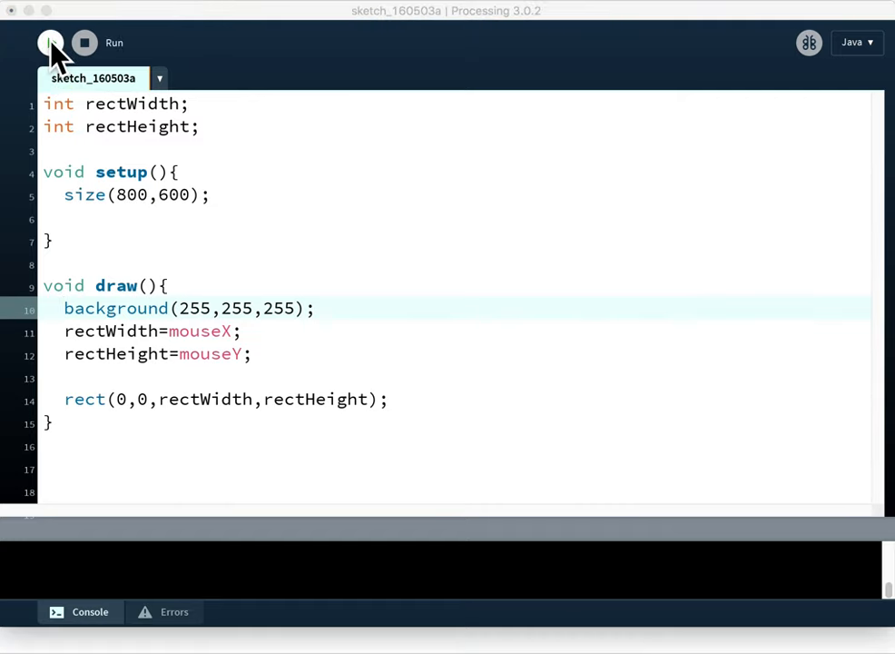
Run the sketch and drag the mouse to confirm one clean rectangle resizes without trails
{"action": "left_click", "coordinate": [51, 43]}
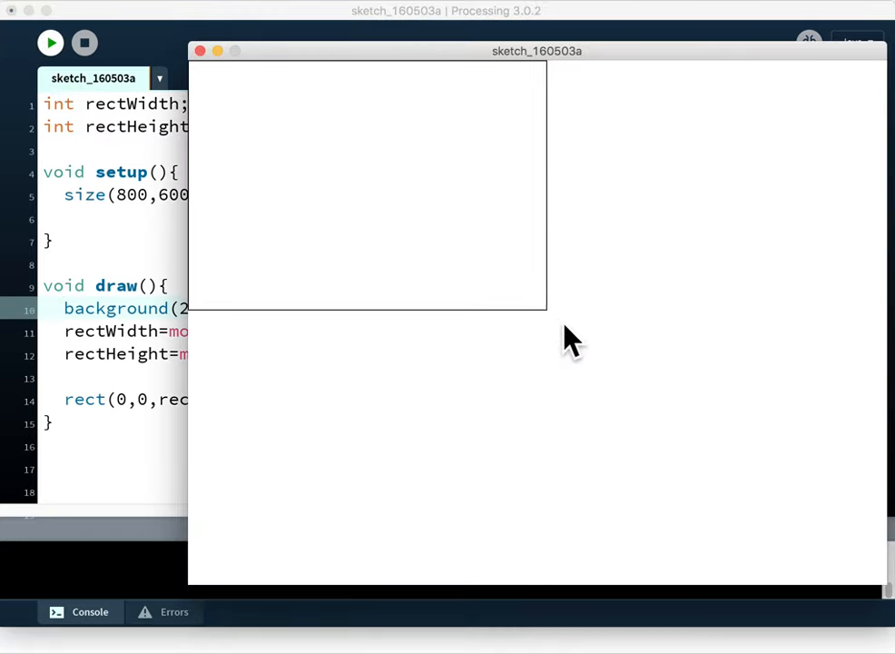
{"action": "left_click_drag", "start_coordinate": [548, 312], "coordinate": [318, 239]}
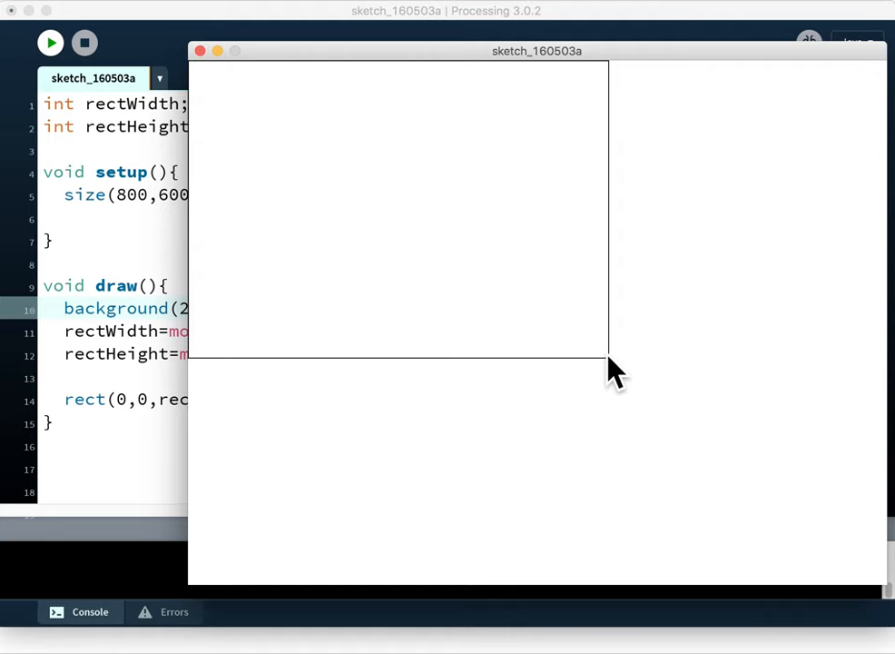
{"action": "left_click_drag", "start_coordinate": [610, 363], "coordinate": [632, 370]}
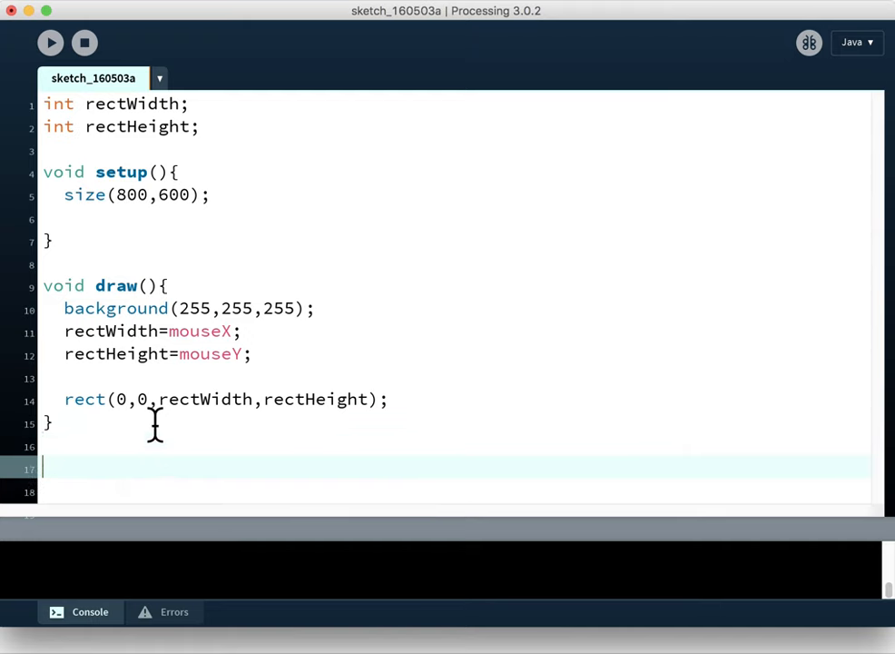
Add void mousePressed(){ fill(255,0,0); } below draw() and run the sketch
{"action": "type", "text": "void"}
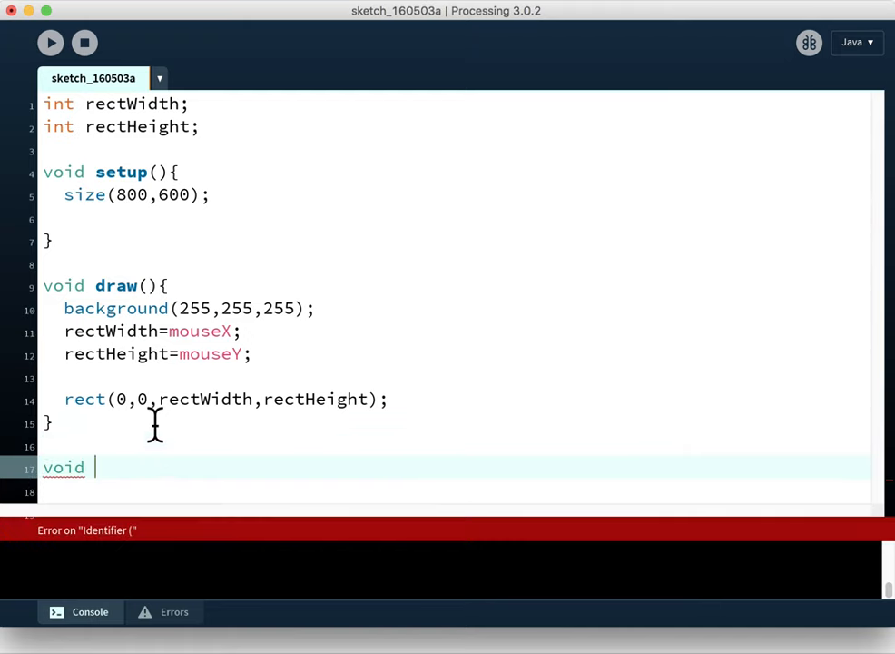
{"action": "type", "text": "mousePress"}
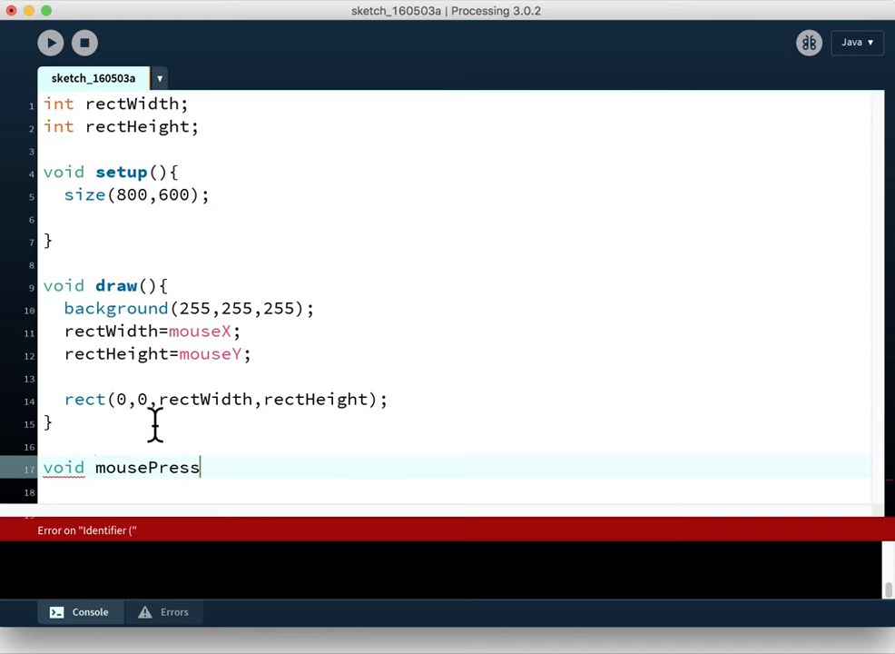
{"action": "type", "text": "ed(){"}
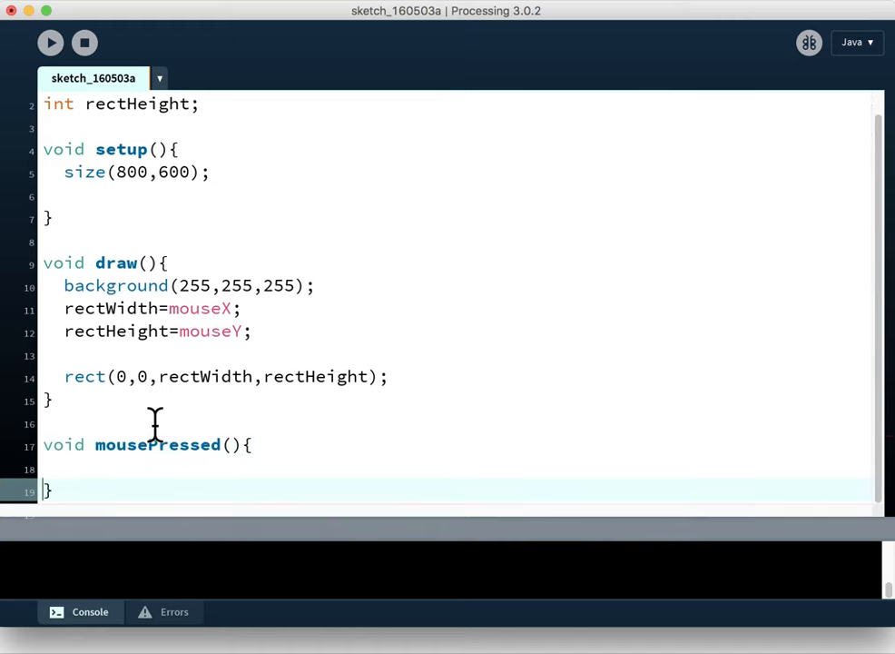
{"action": "left_click", "coordinate": [64, 468]}
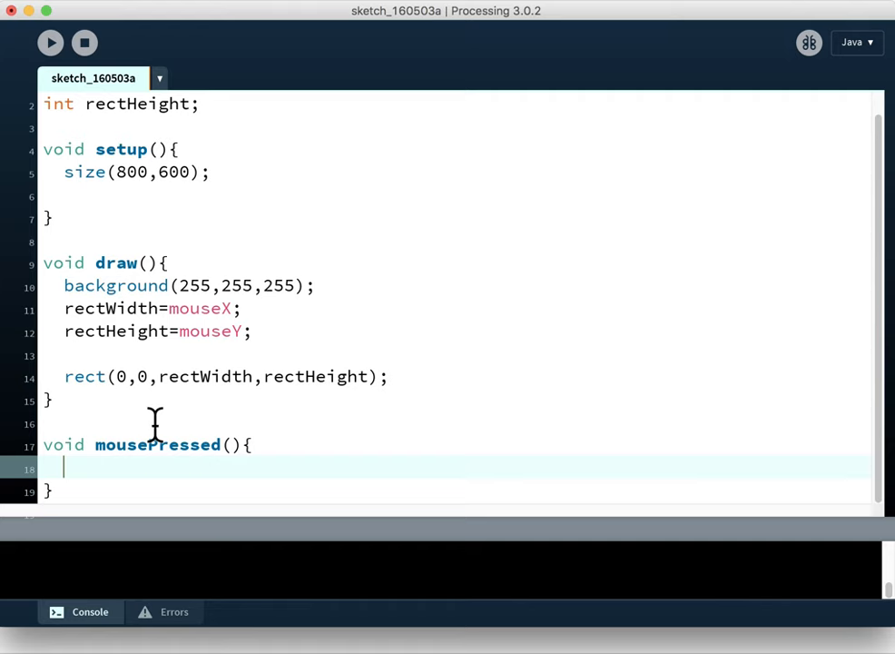
{"action": "type", "text": "fill("}
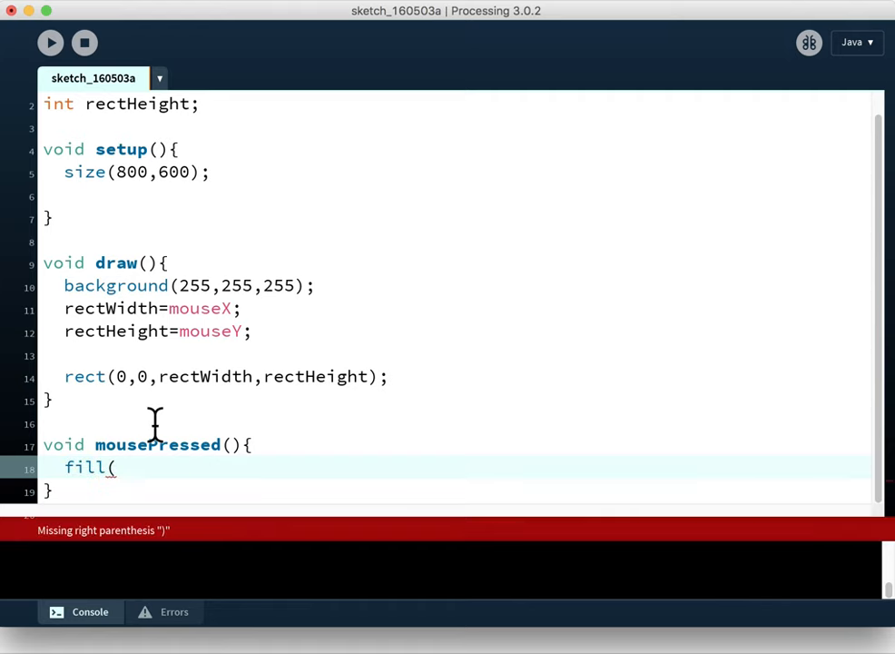
{"action": "type", "text": "255,0,0"}
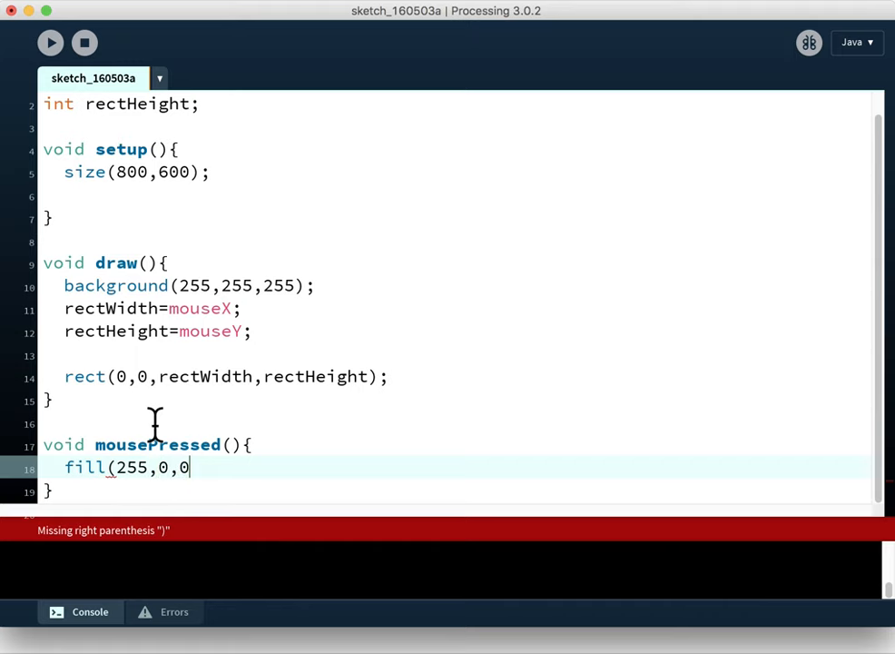
{"action": "type", "text": ");"}
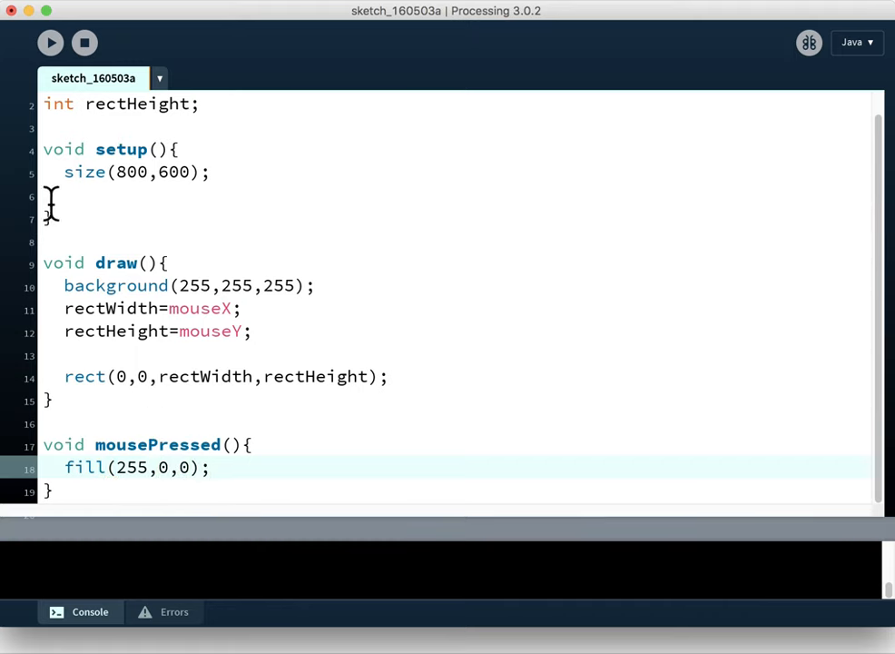
{"action": "left_click", "coordinate": [51, 43]}
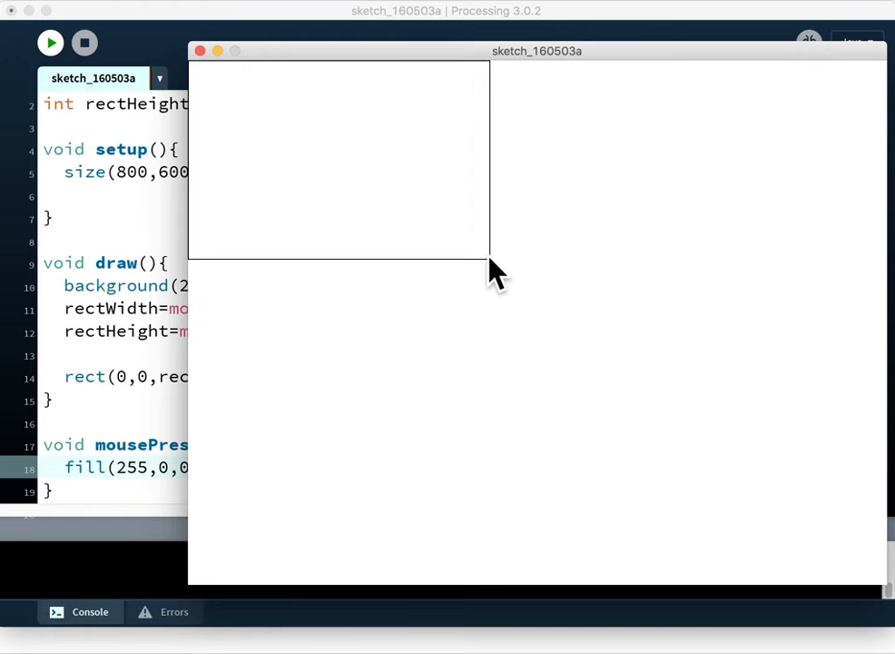
Press inside the running sketch to see the rectangle turn red
{"action": "left_click", "coordinate": [390, 327]}
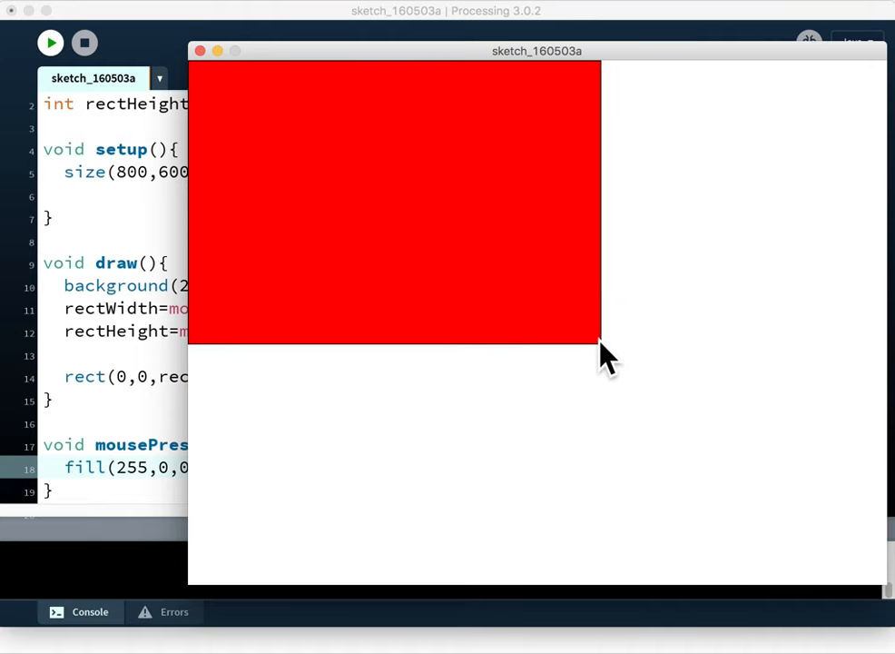
{"action": "mouse_move", "coordinate": [561, 354]}
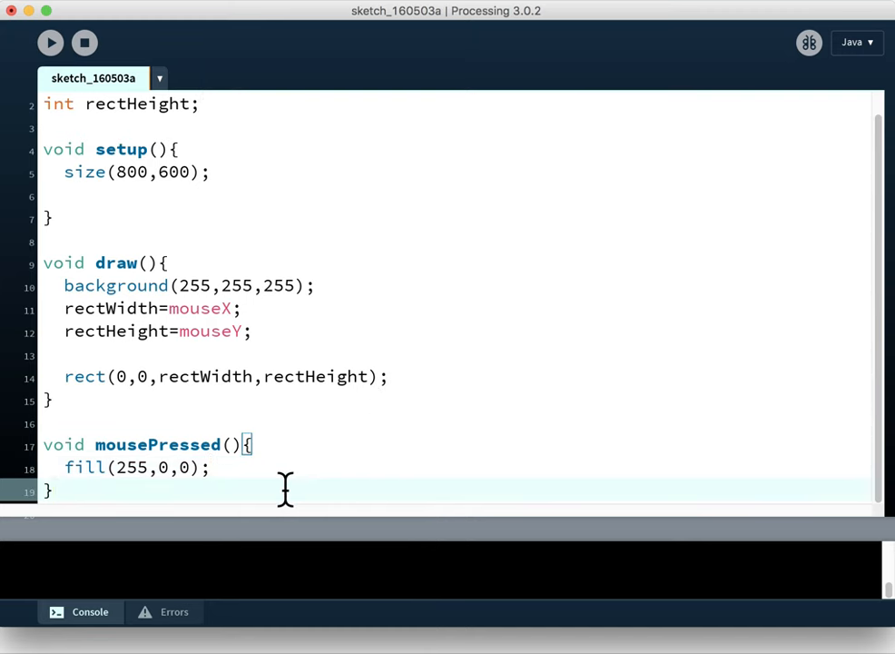
Write void mouseReleased(){ fill(0,0,255); } below mousePressed()
{"action": "type", "text": "void m"}
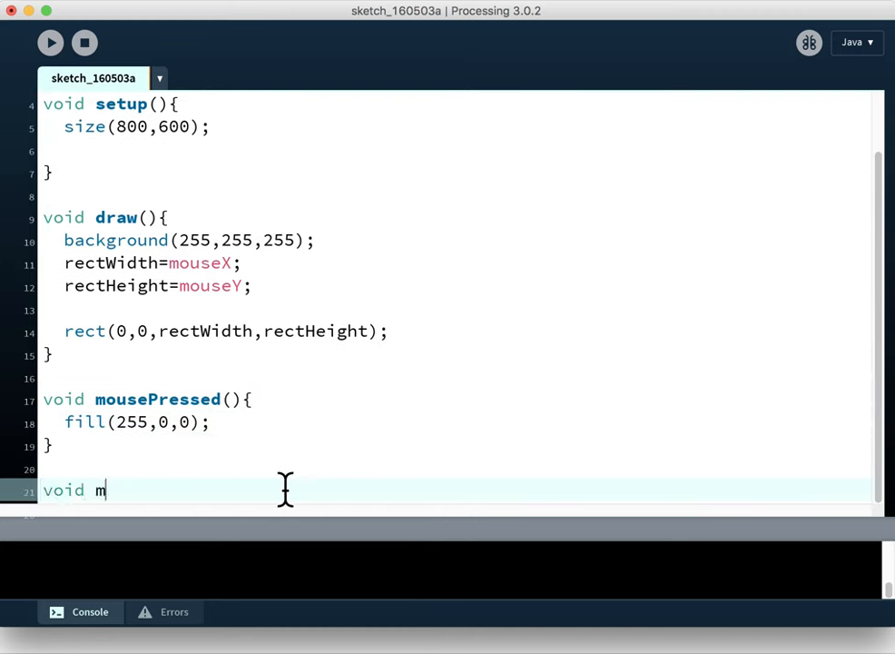
{"action": "type", "text": "ouseReleased(){"}
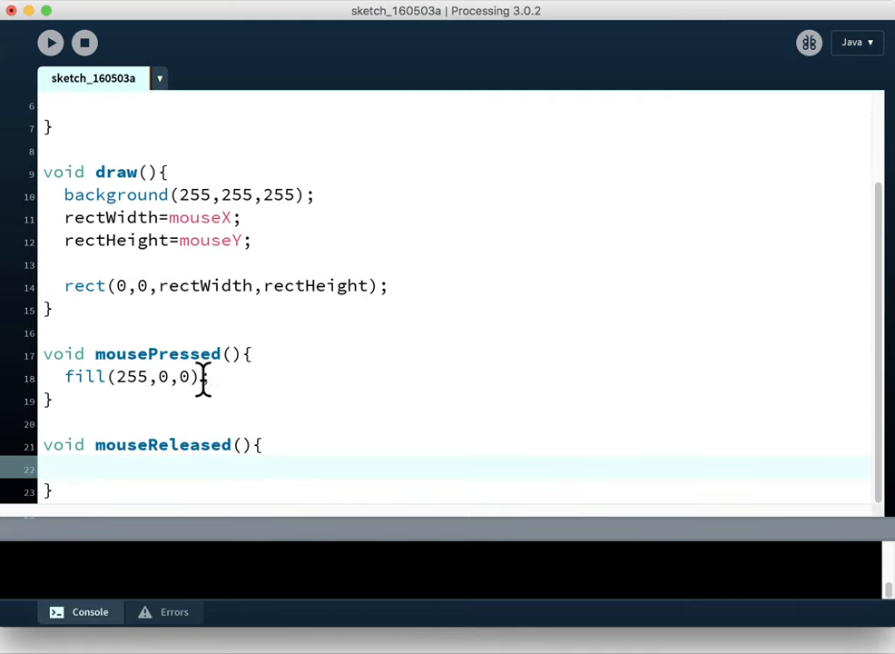
{"action": "type", "text": "fill(0"}
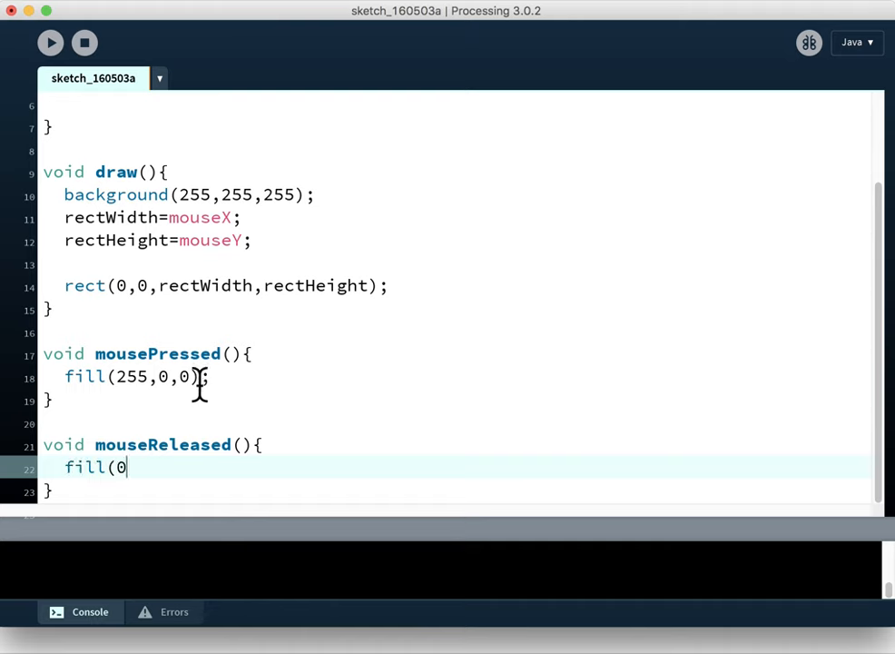
{"action": "type", "text": ",0,255"}
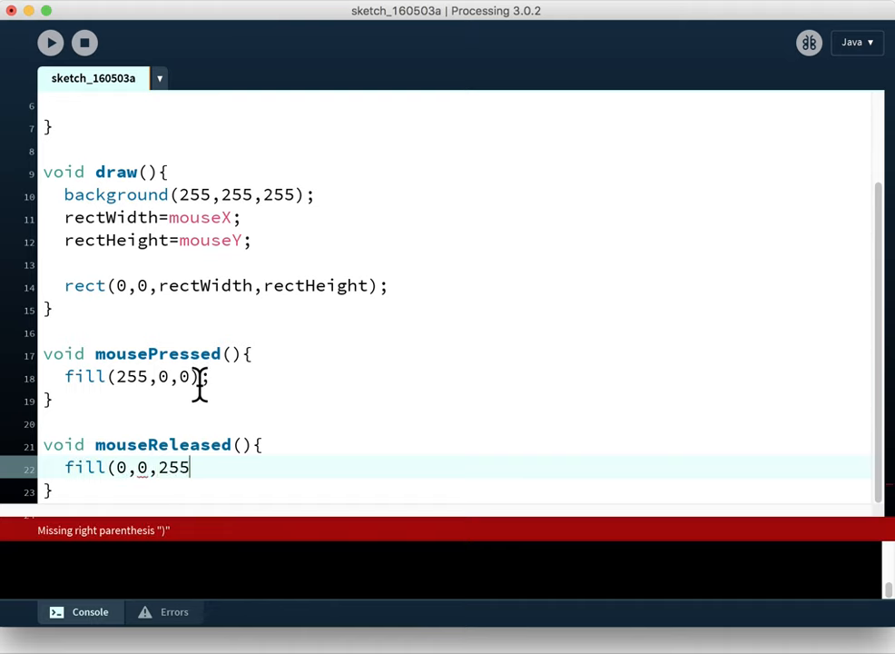
{"action": "type", "text": ");"}
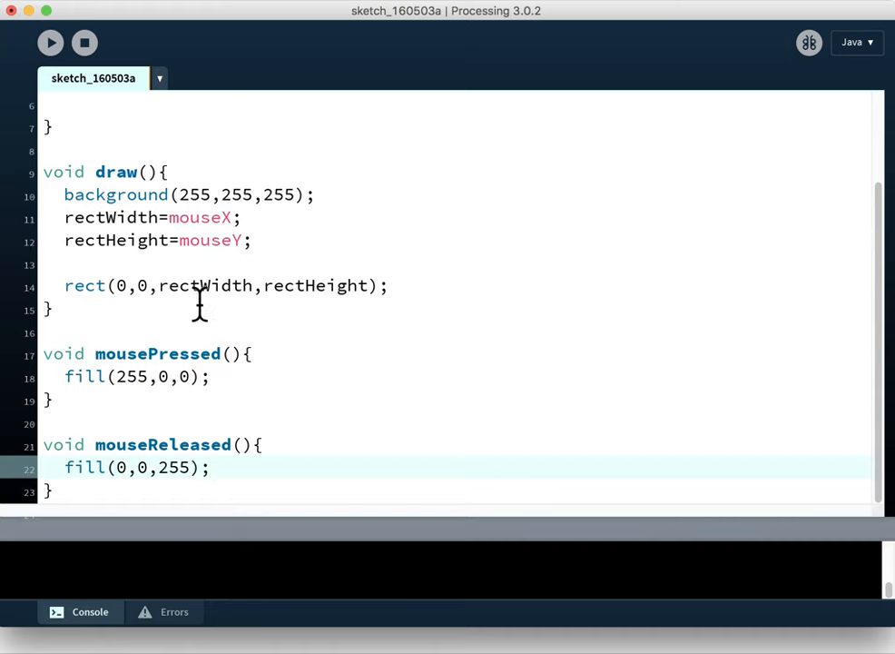
{"action": "mouse_move", "coordinate": [51, 43]}
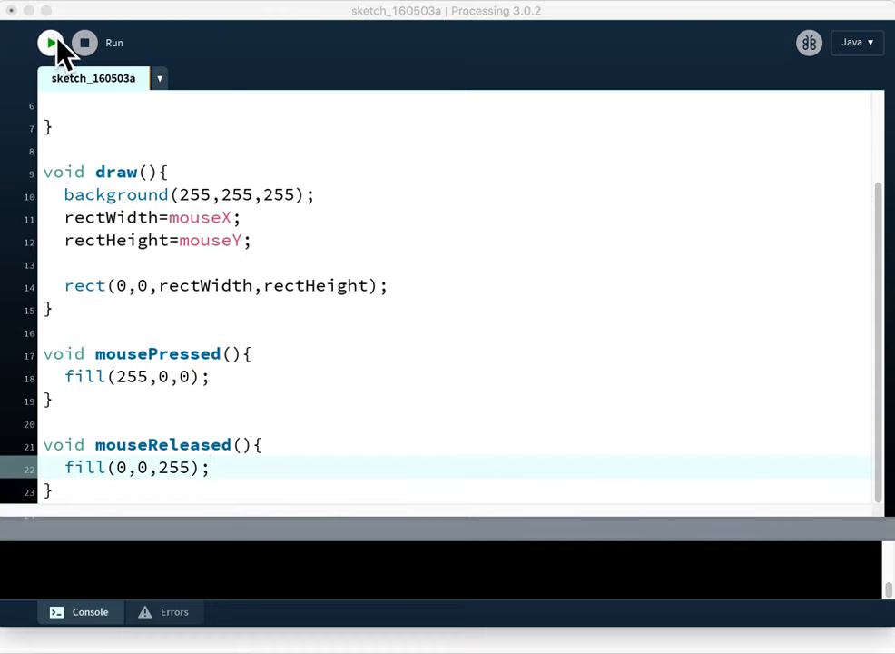
Run the sketch to test that the rectangle turns blue on mouse release
{"action": "left_click", "coordinate": [51, 44]}
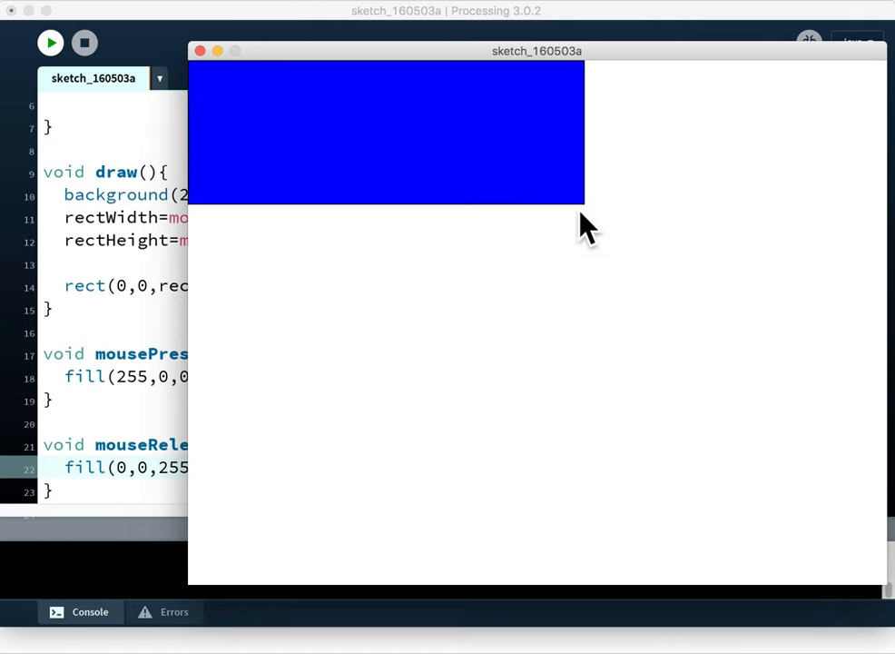
{"action": "mouse_move", "coordinate": [499, 326]}
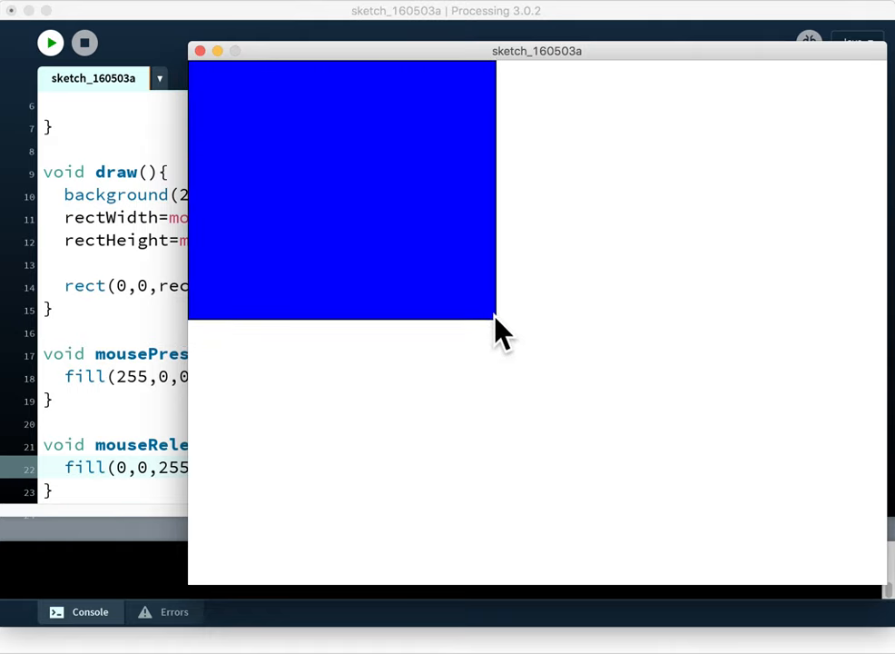